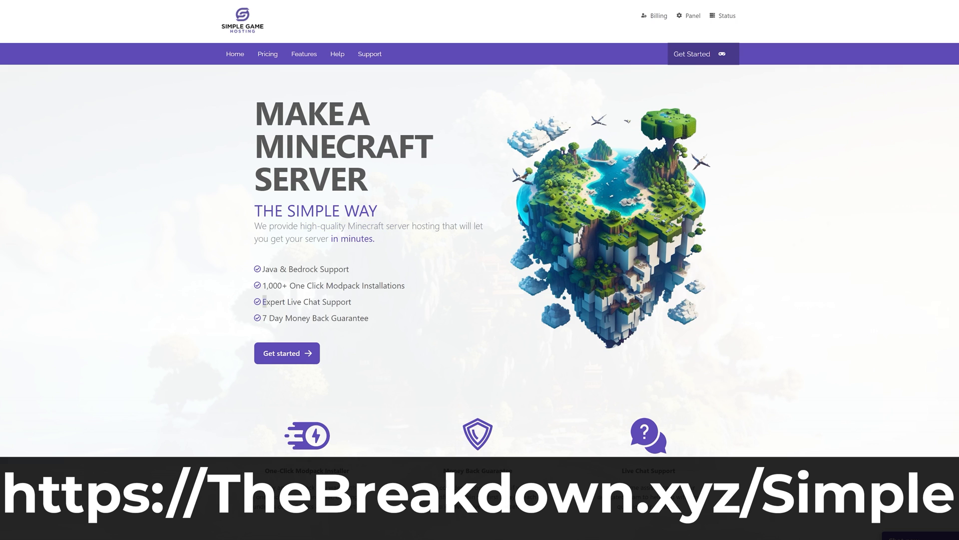
- Browse the Simple Game Hosting pages and reach the server's control panel console showing it online
scroll("down", 3)
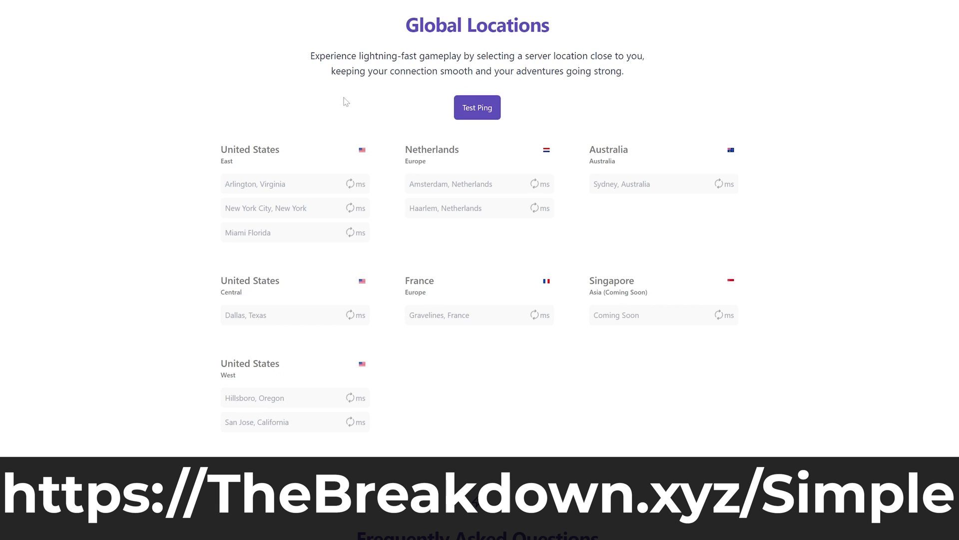
left_click(477, 107)
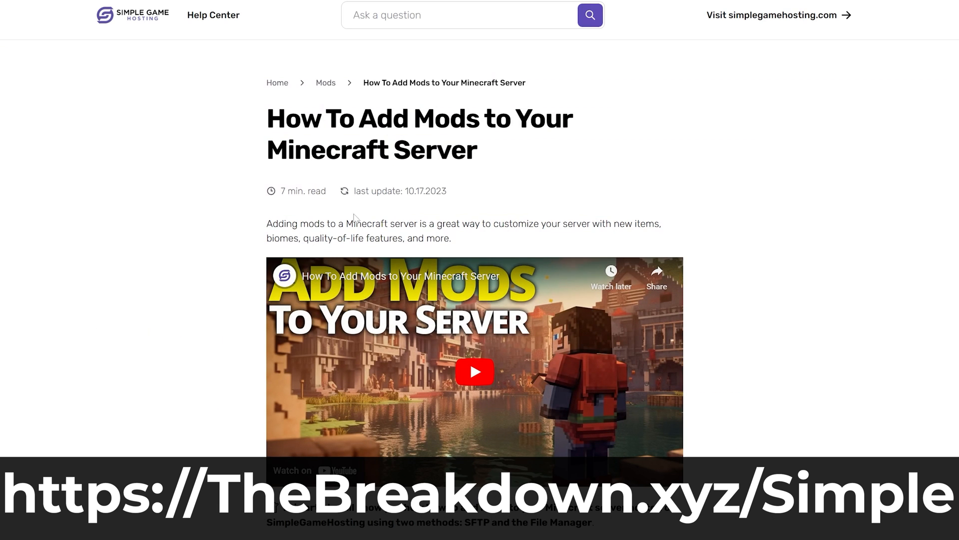
scroll("down", 3)
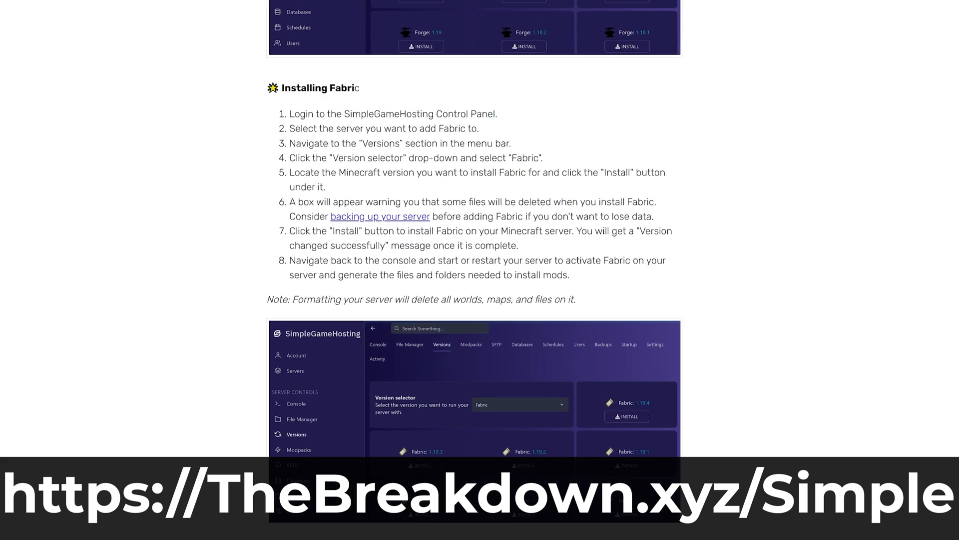
scroll("down", 3)
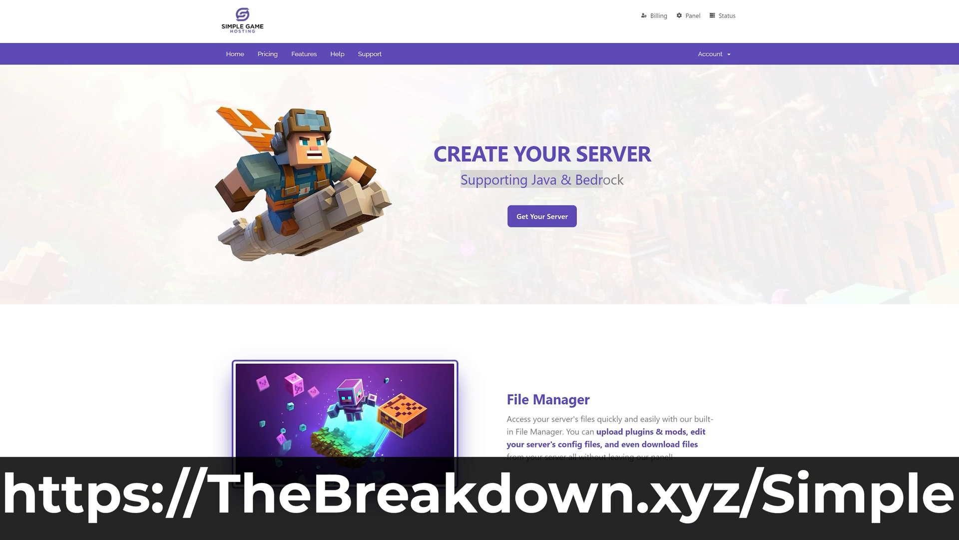
scroll("down", 3)
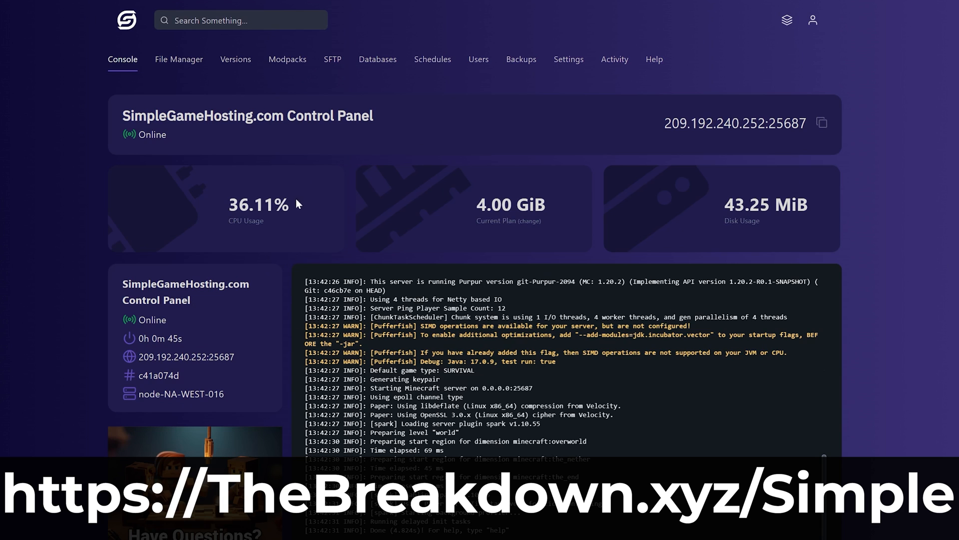
mouse_move(412, 150)
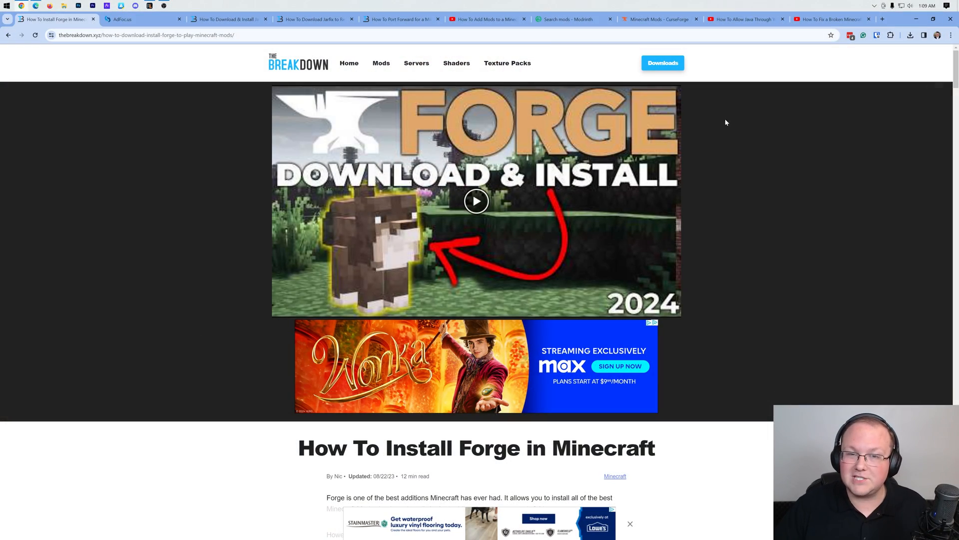
- Return to The Breakdown's Forge install guide and bring its Forge DOWNLOAD banner into view
scroll("down", 3)
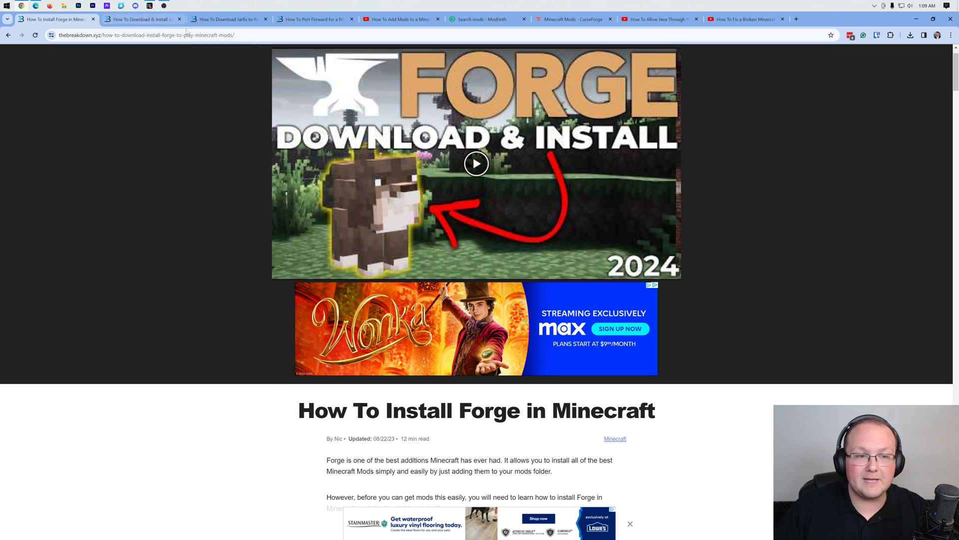
left_click(314, 19)
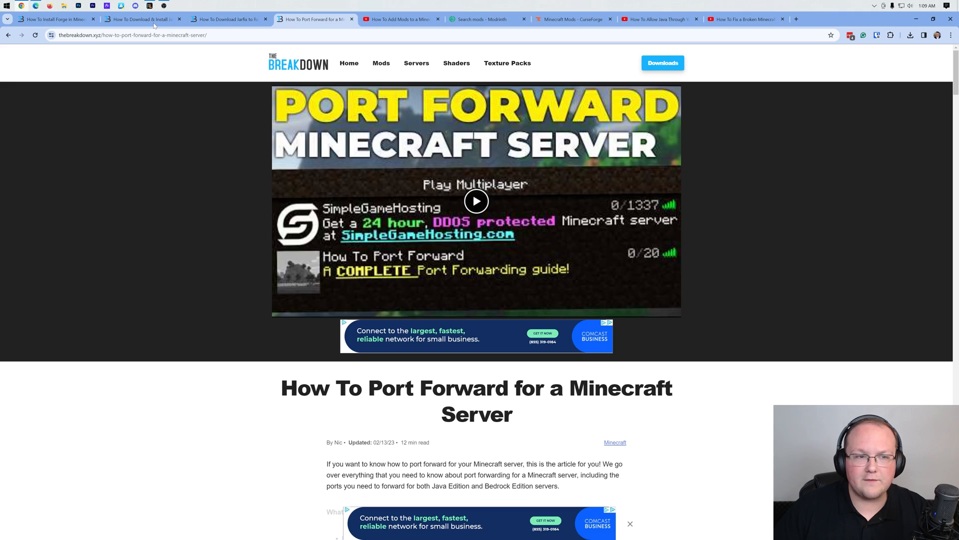
left_click(55, 19)
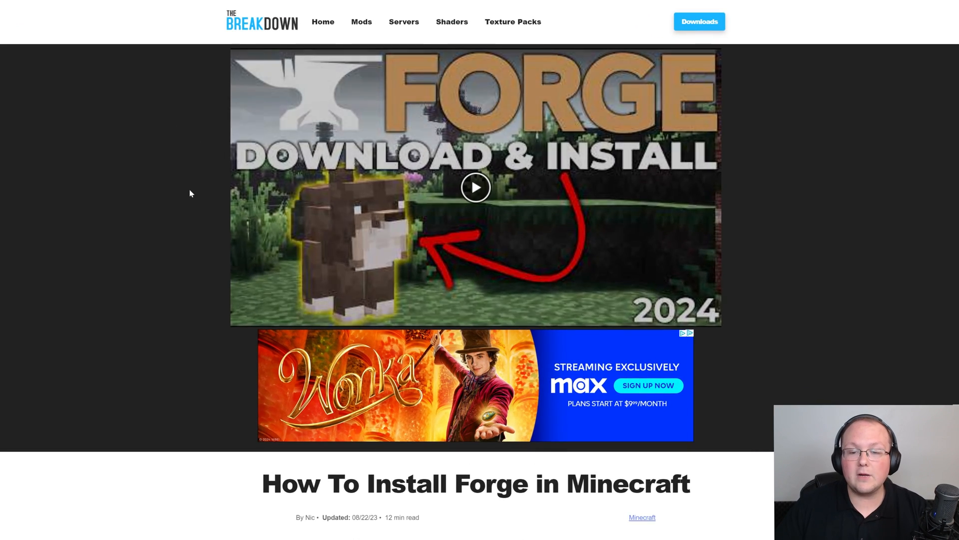
scroll("down", 3)
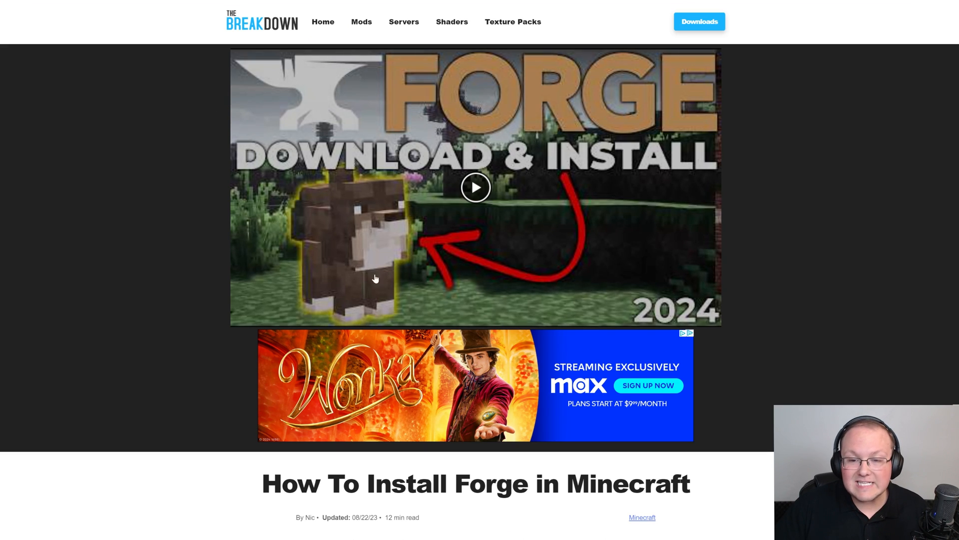
scroll("down", 3)
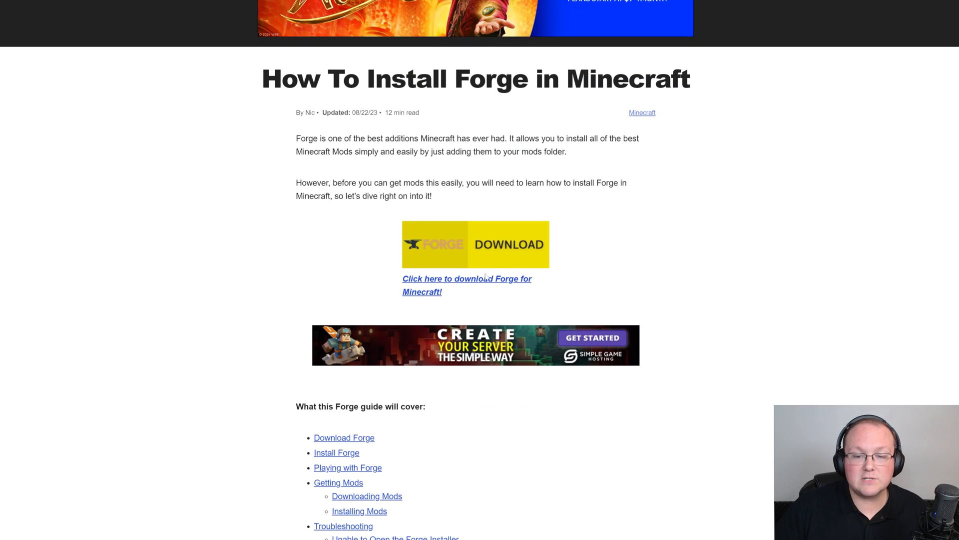
- On the Forge downloads page select Minecraft 1.20.4 and download the latest installer
left_click(466, 284)
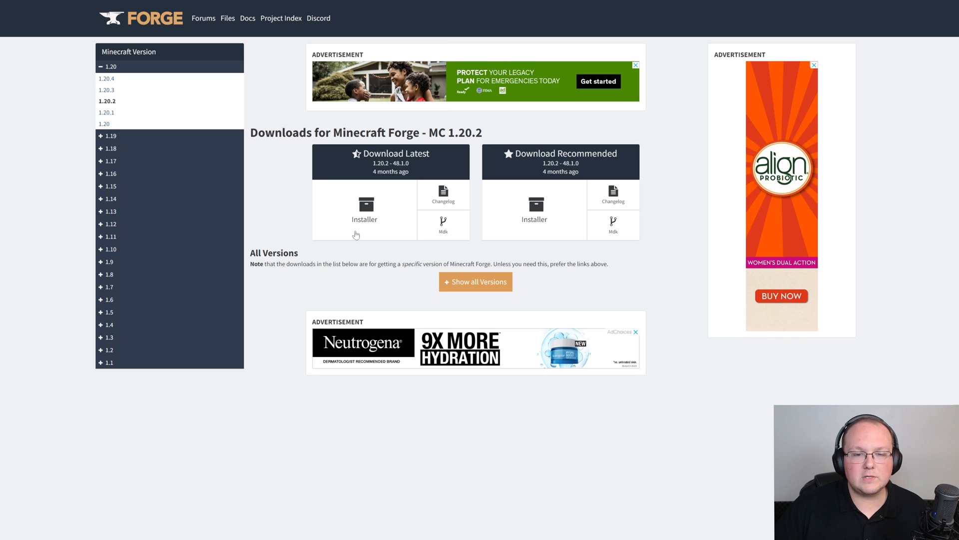
mouse_move(192, 137)
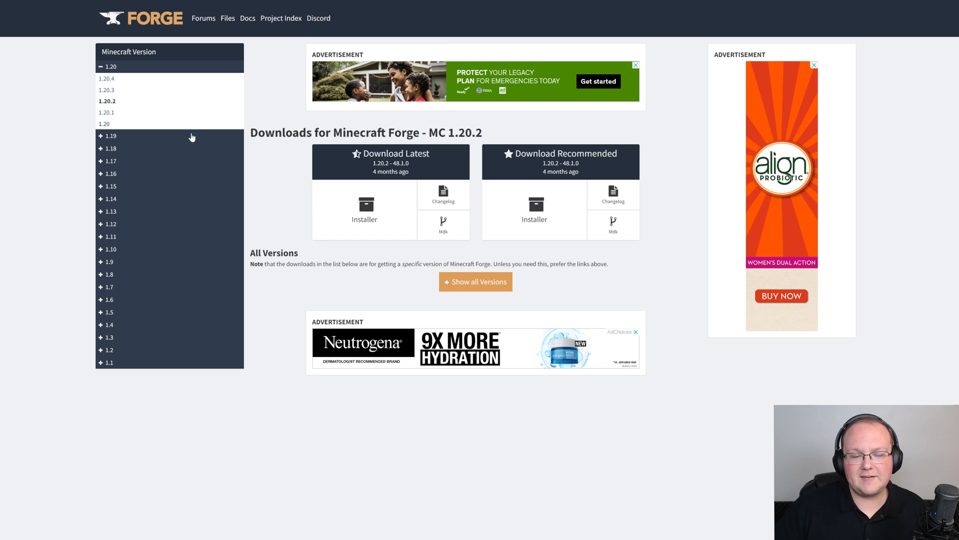
left_click(110, 135)
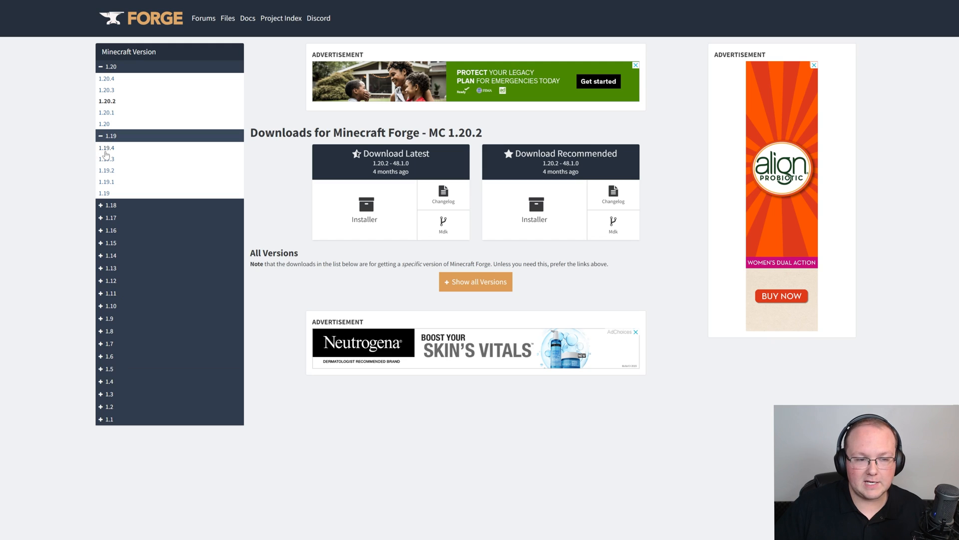
left_click(107, 148)
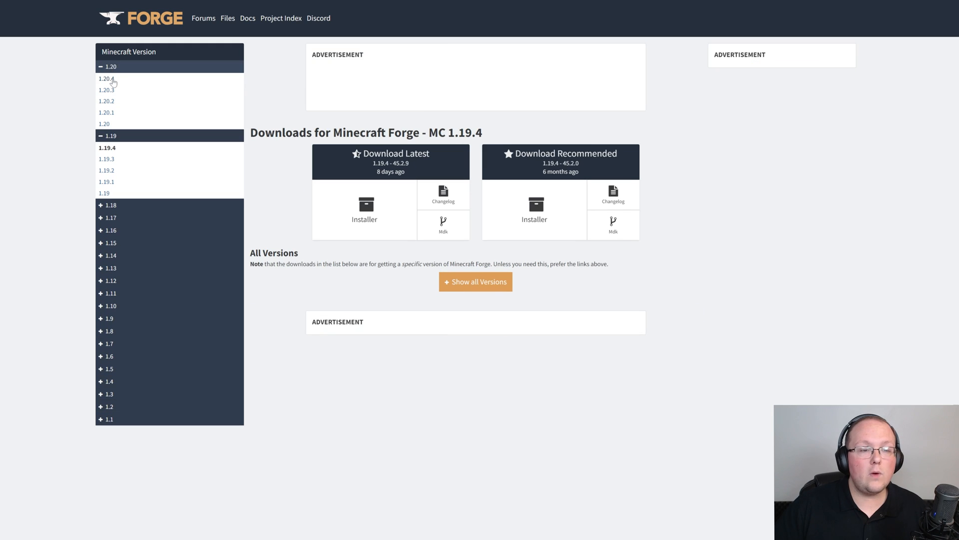
left_click(107, 78)
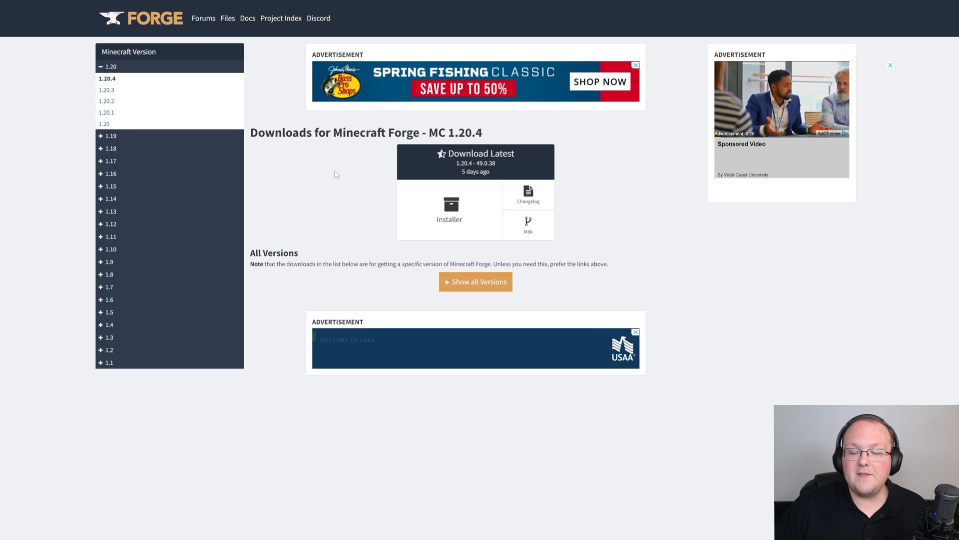
left_click(449, 211)
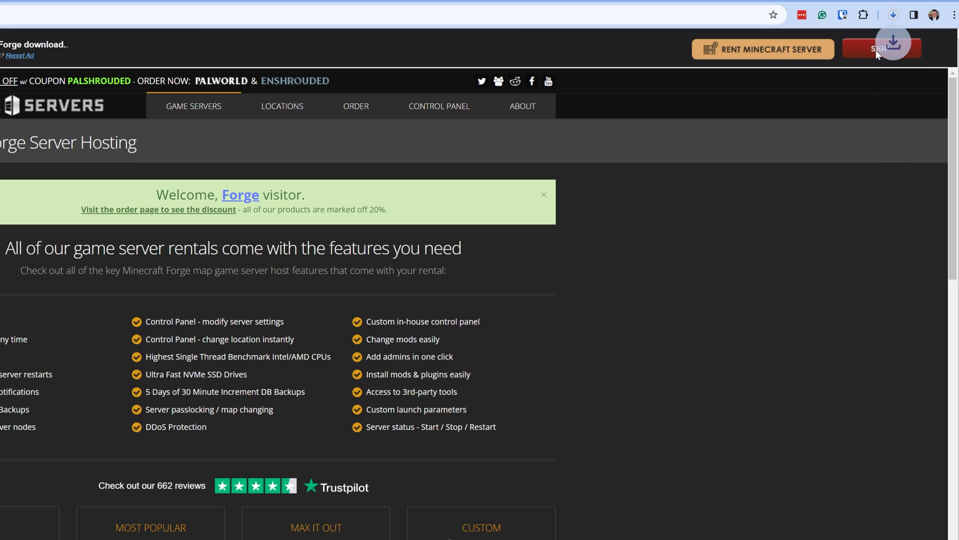
- Confirm forge-1.20.4-49.0.38-installer.jar is done in Chrome's downloads, then close the browser
left_click(893, 15)
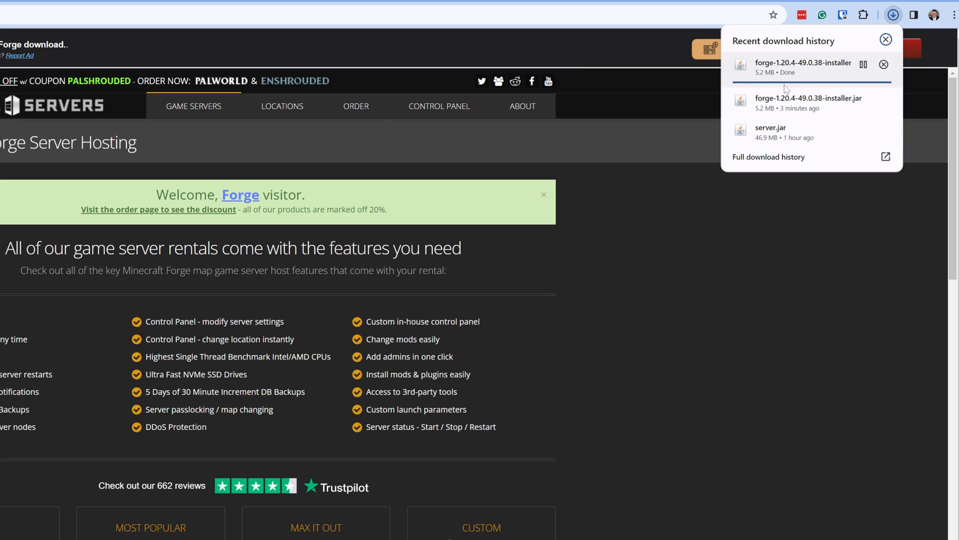
mouse_move(838, 73)
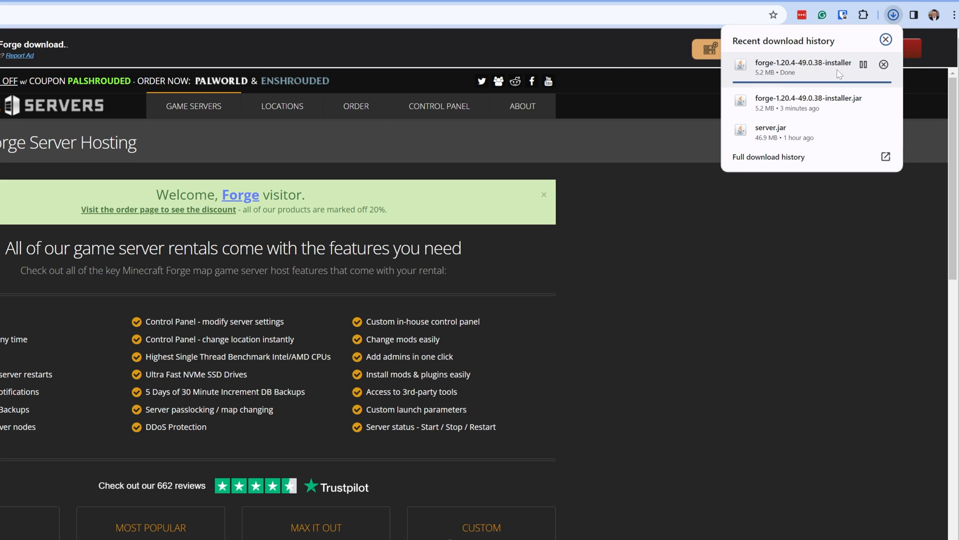
mouse_move(840, 72)
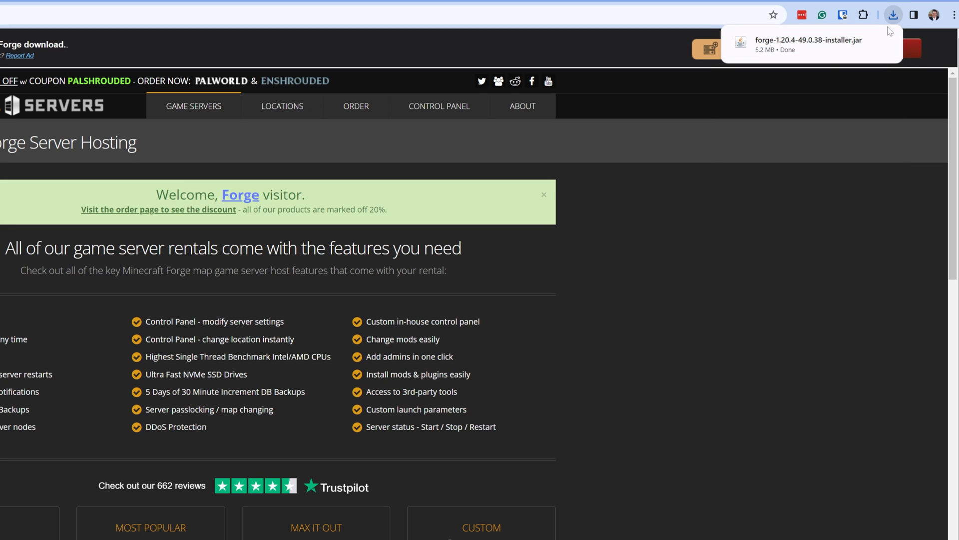
left_click(893, 14)
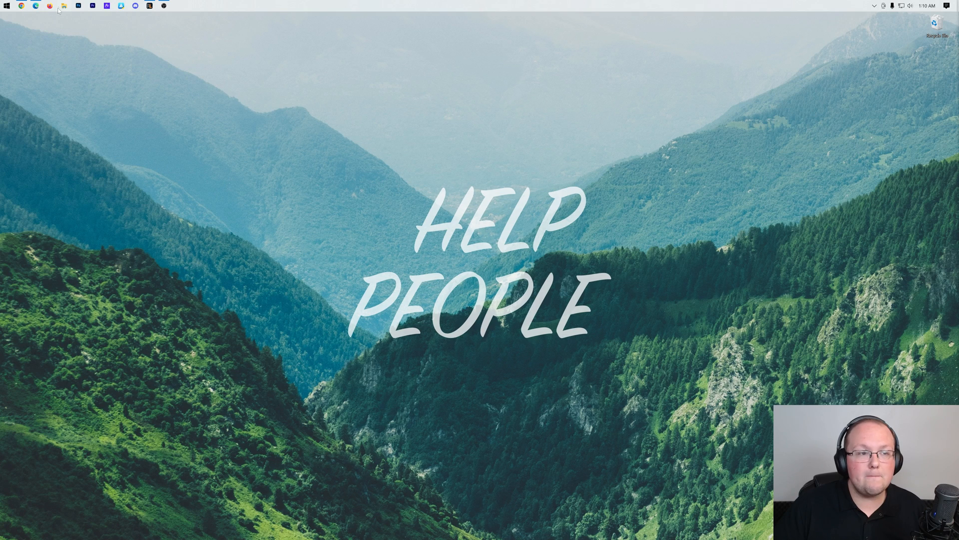
- Create a desktop folder named 2024 Modded Minecraft Server beside the Forge installer jar
left_click(64, 6)
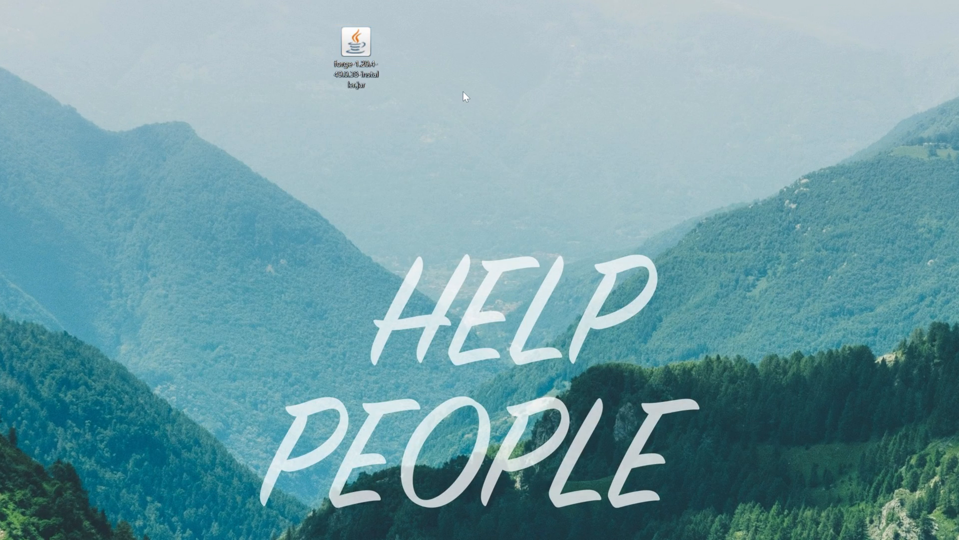
right_click(464, 97)
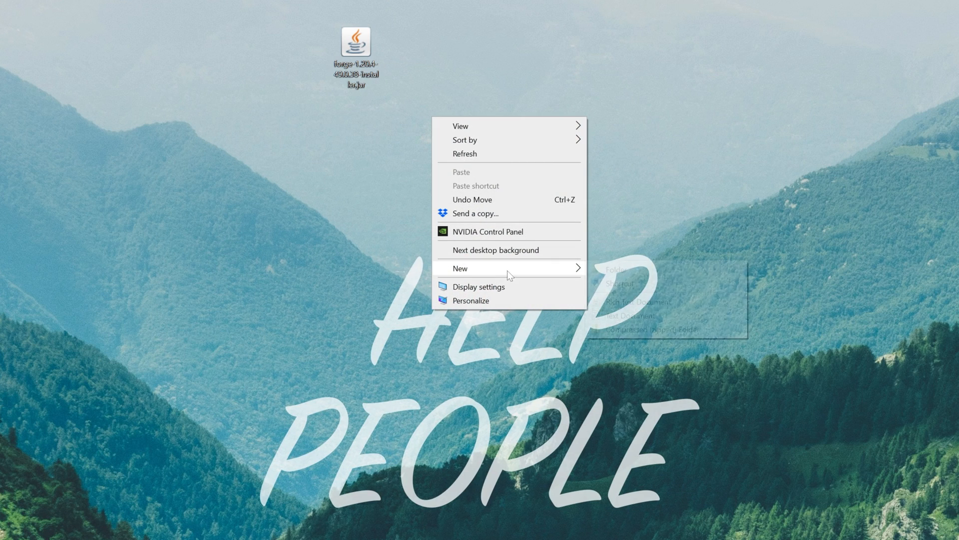
left_click(617, 269)
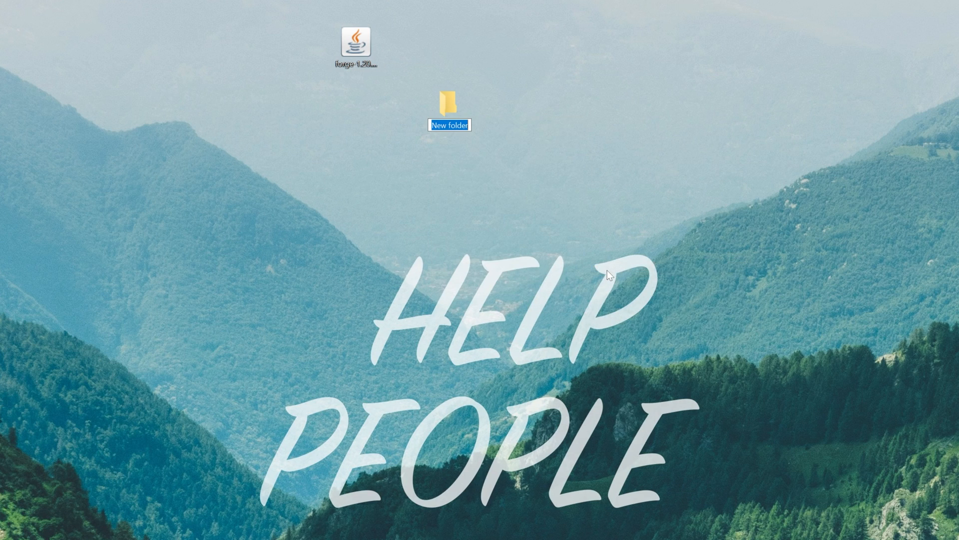
type("2024 Modded Minecraft Server")
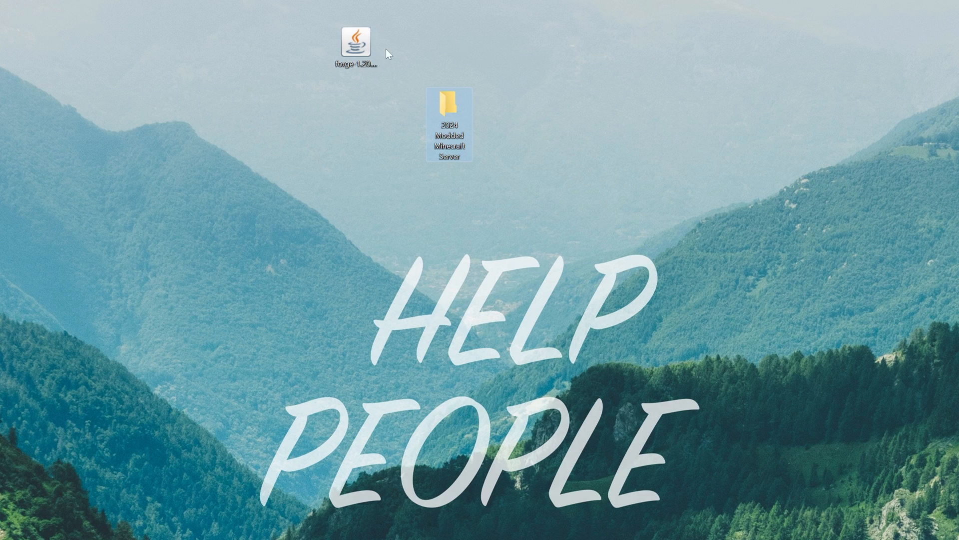
right_click(356, 44)
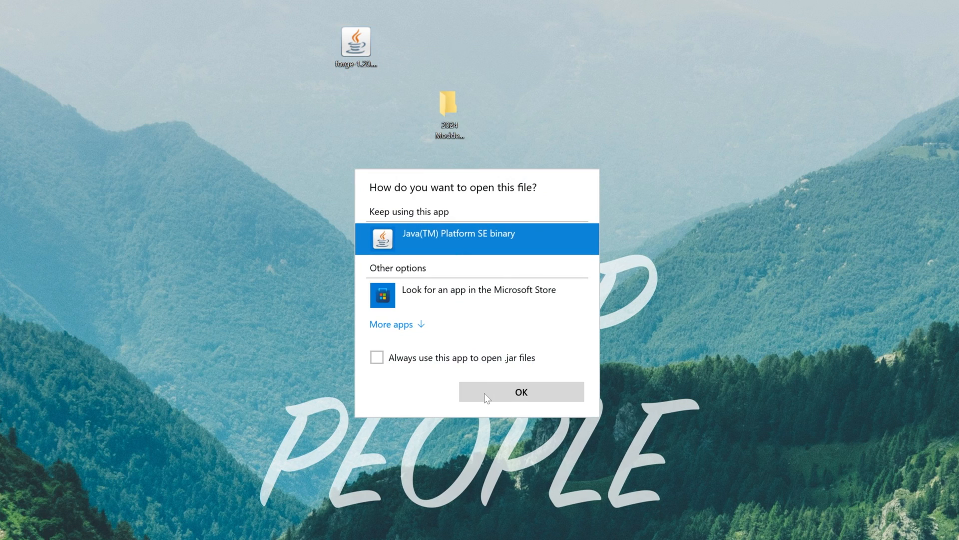
- Choose Java(TM) Platform SE binary to open the Forge installer file
left_click(521, 392)
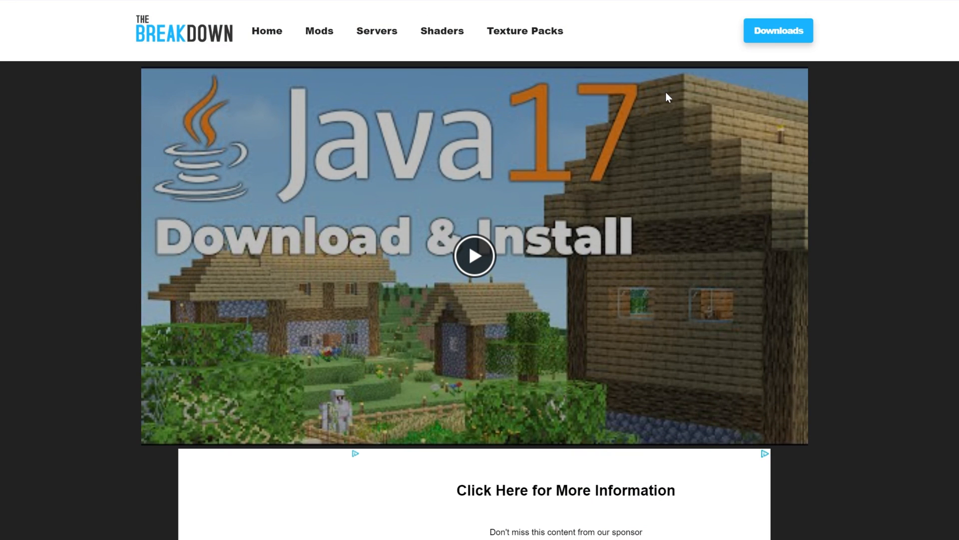
scroll("down", 3)
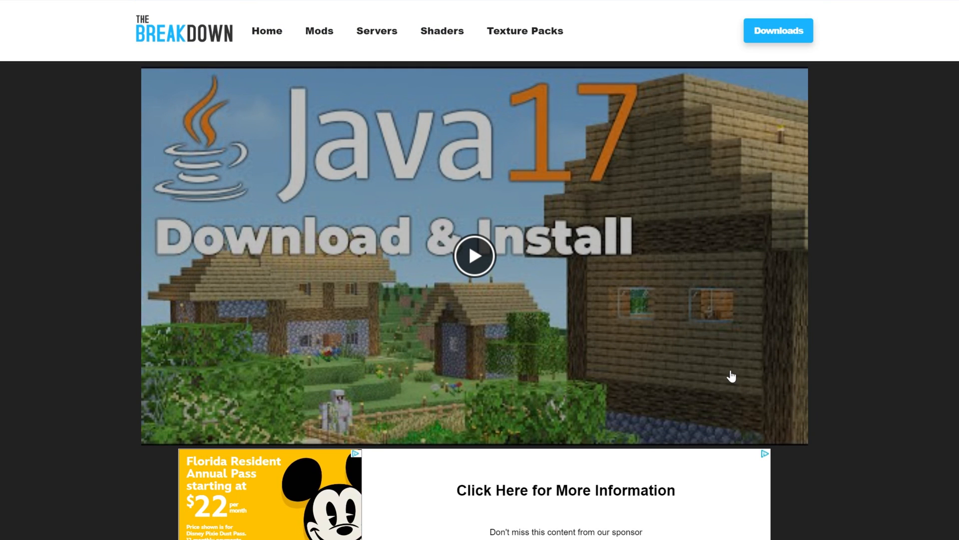
mouse_move(538, 250)
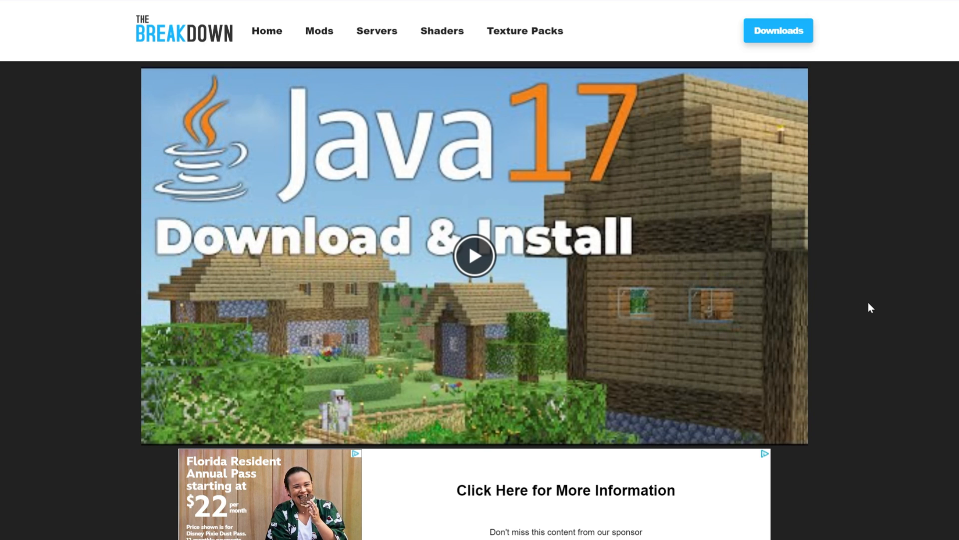
mouse_move(254, 163)
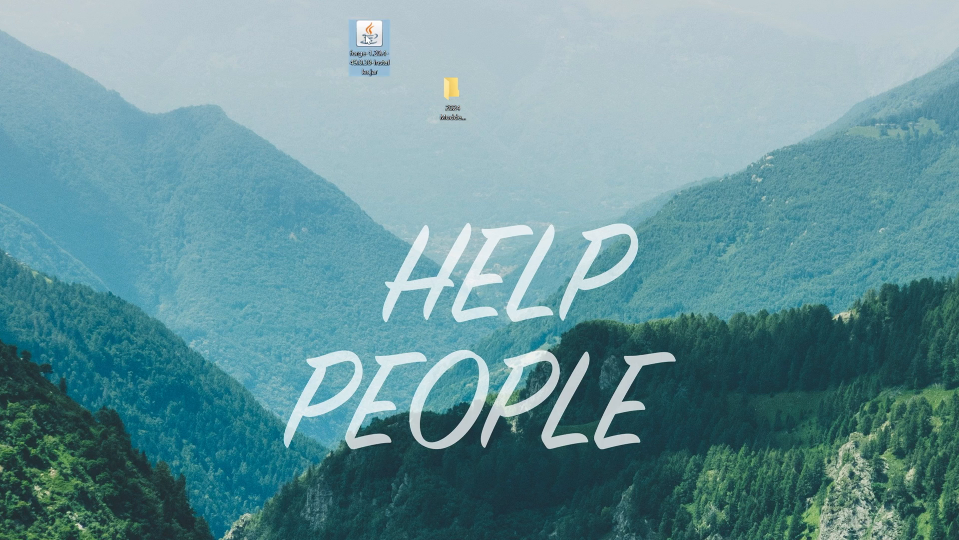
double_click(368, 37)
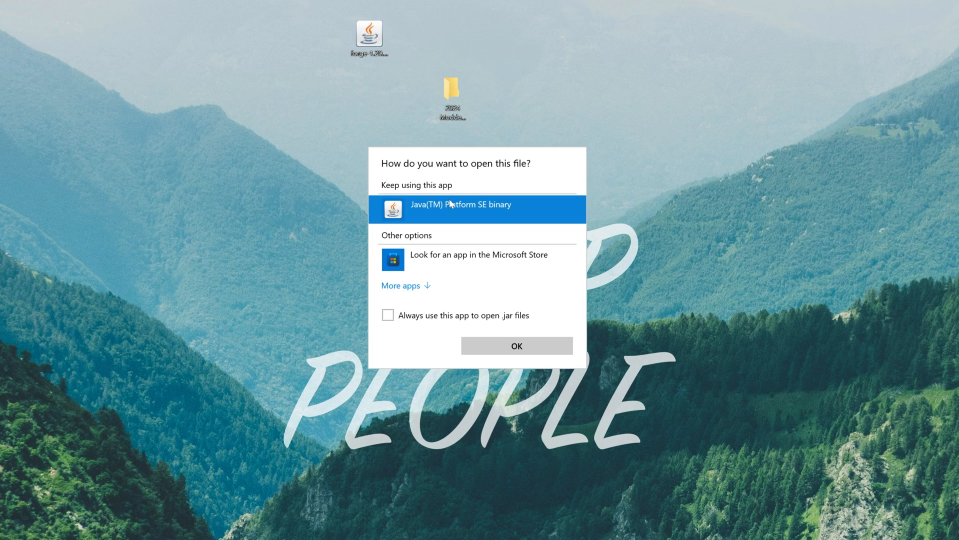
left_click(516, 345)
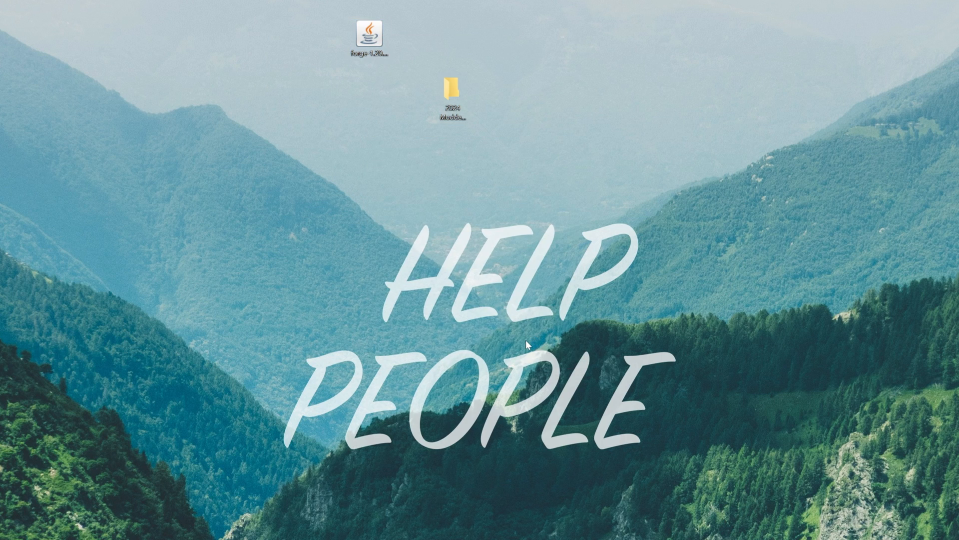
double_click(368, 34)
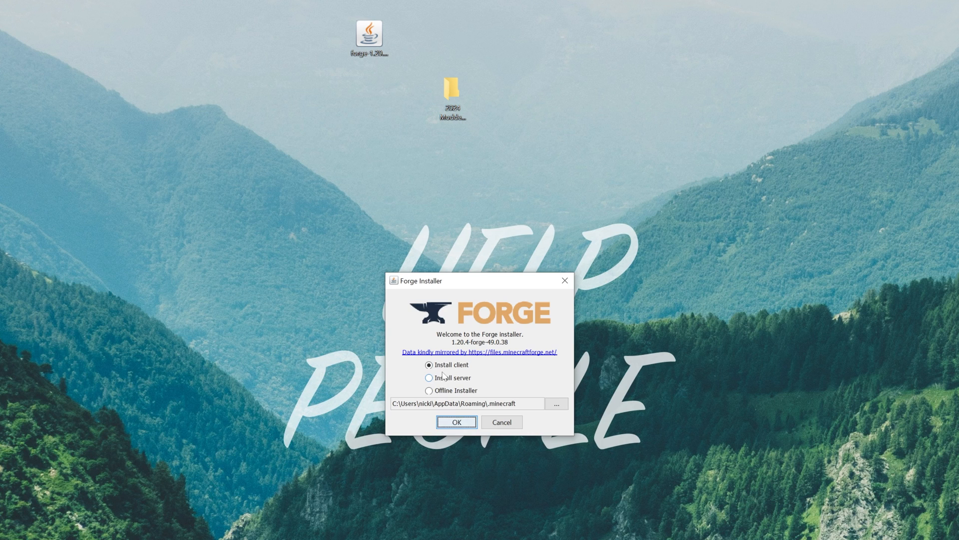
left_click(457, 422)
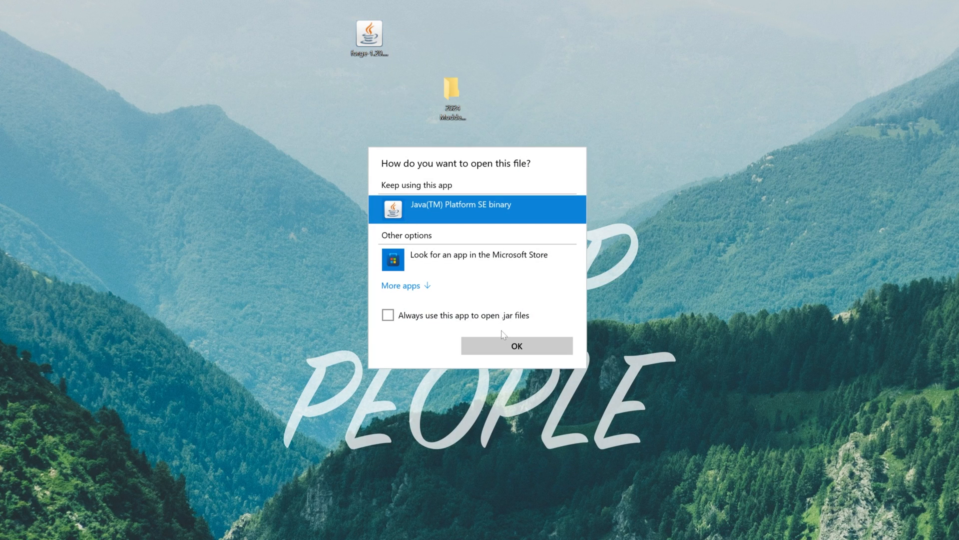
left_click(516, 346)
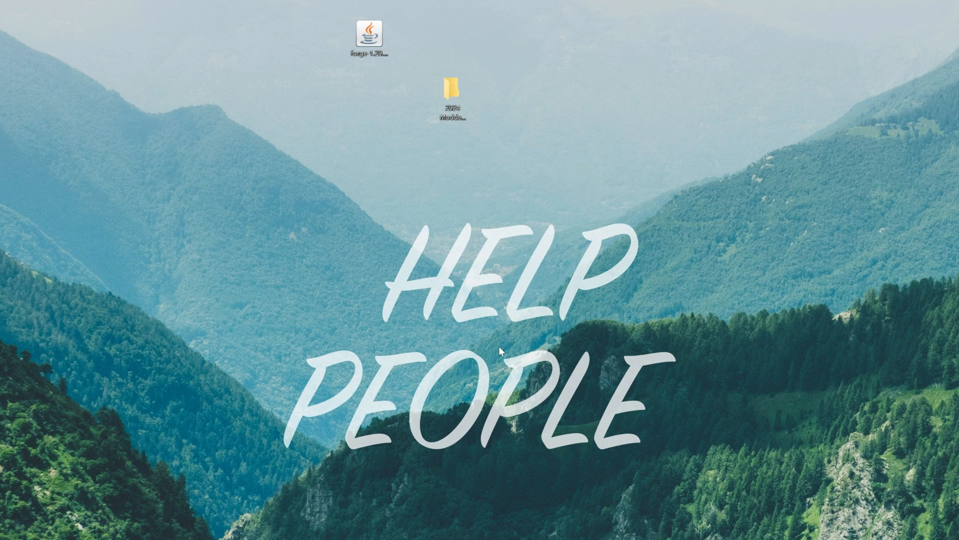
- Install the Forge 1.20.4 server into the 2024 Modded Minecraft Server folder and acknowledge success
double_click(368, 33)
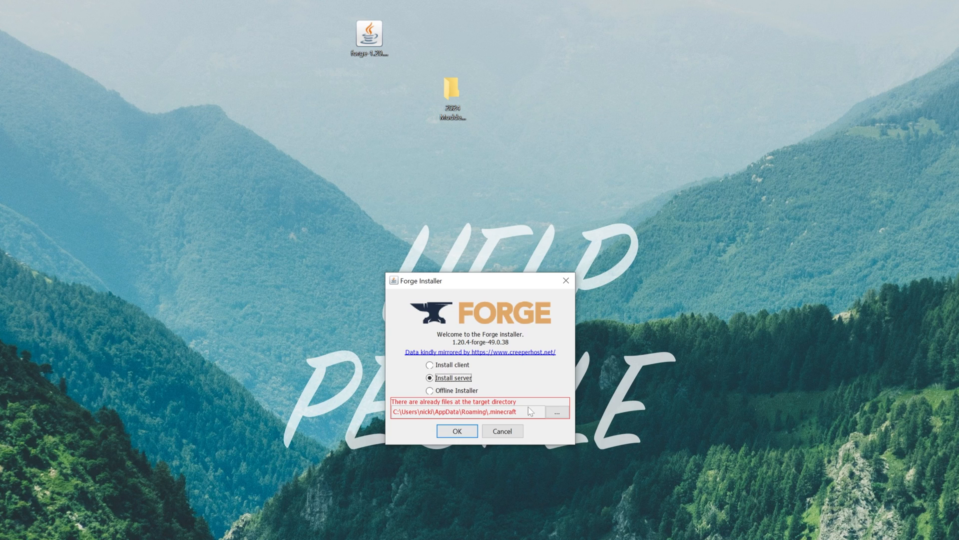
left_click(555, 411)
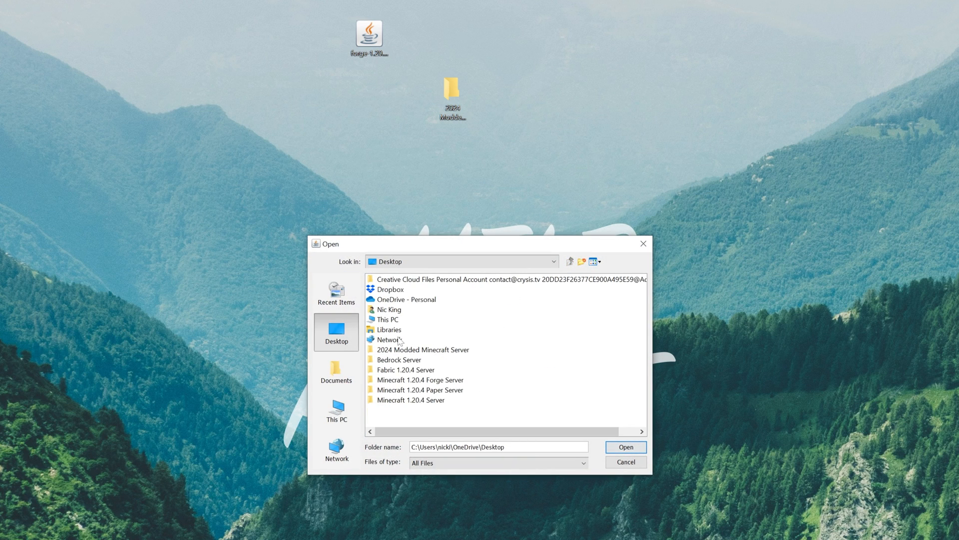
left_click(422, 348)
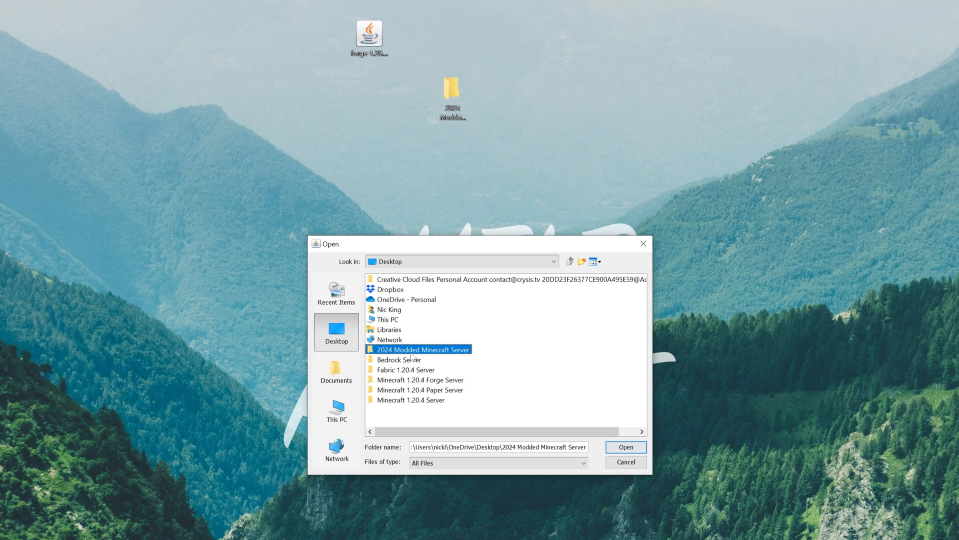
mouse_move(620, 431)
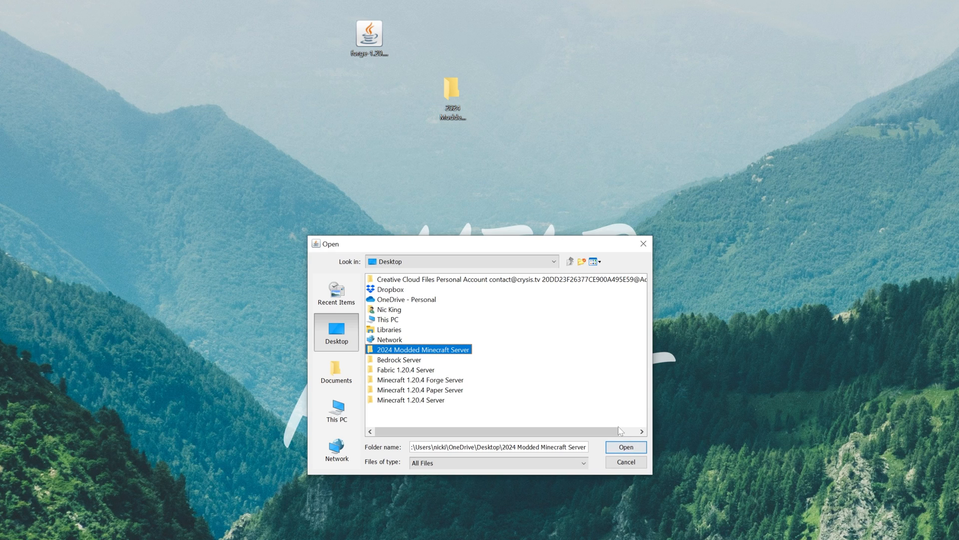
left_click(626, 447)
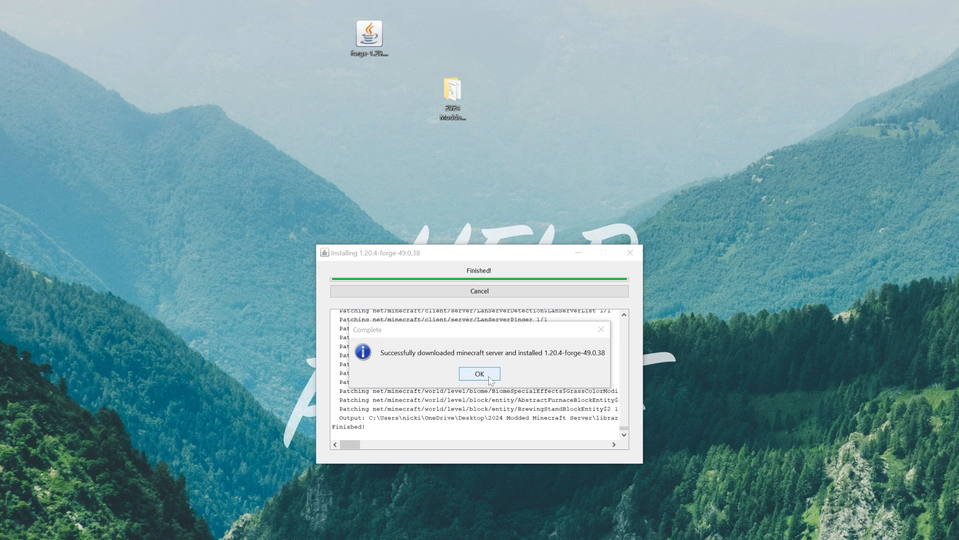
left_click(478, 373)
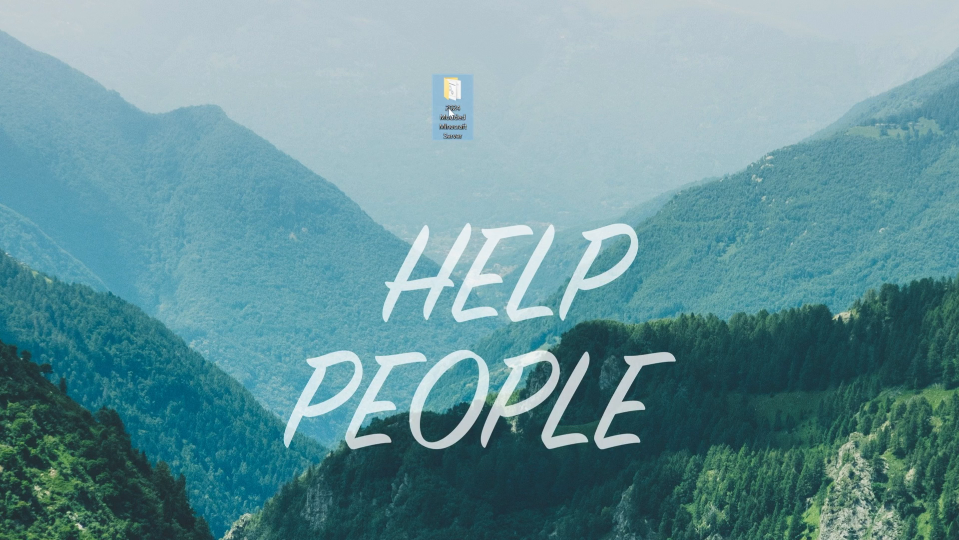
- In the server folder show file name extensions and run run.bat to generate config, mods, logs and eula.txt
double_click(451, 104)
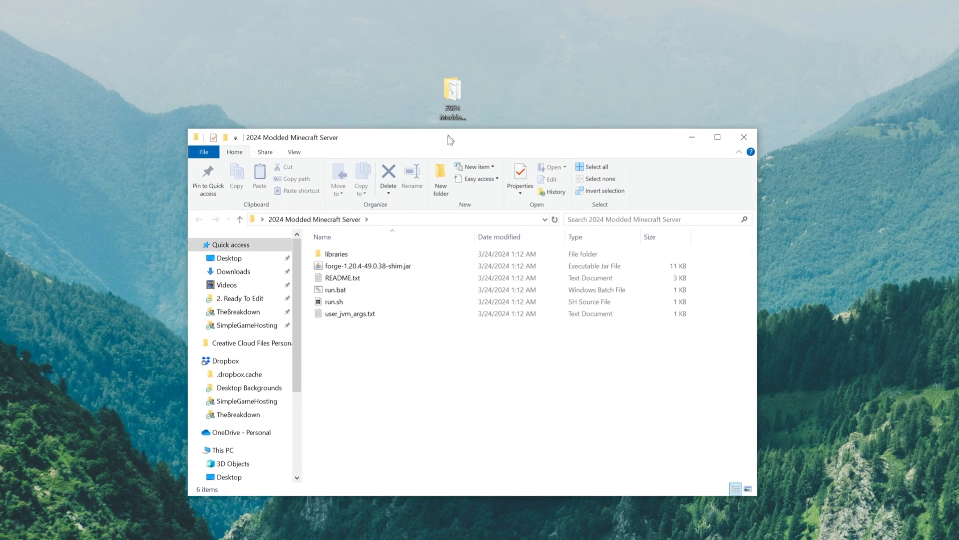
mouse_move(441, 173)
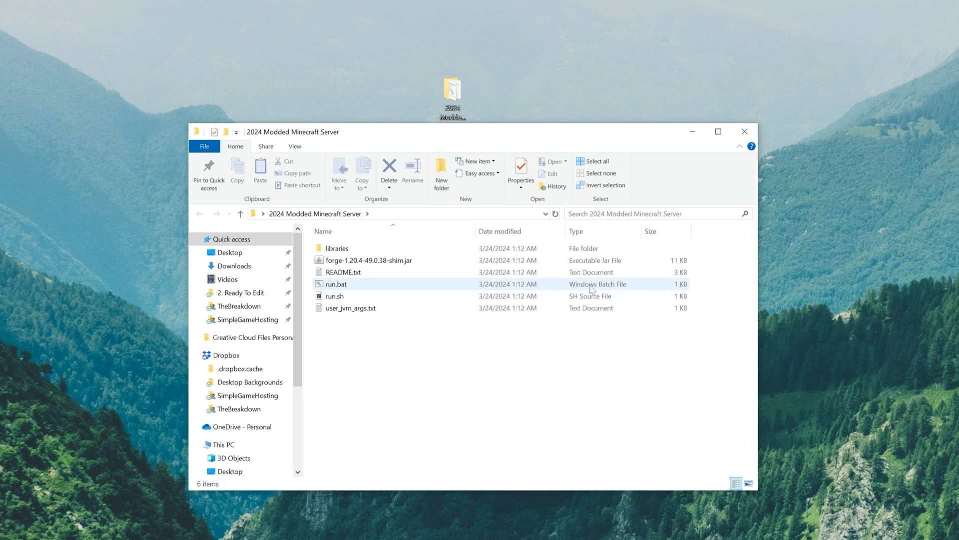
mouse_move(355, 283)
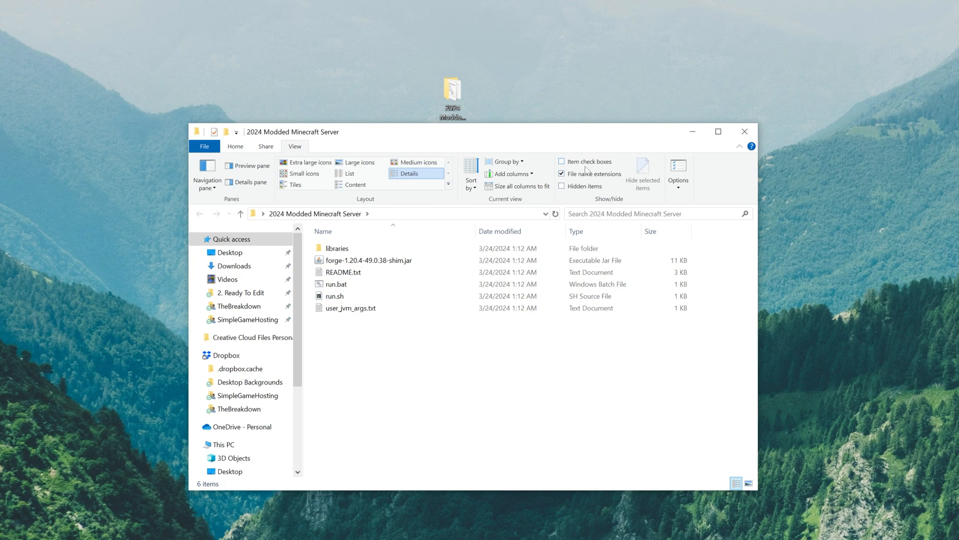
left_click(560, 174)
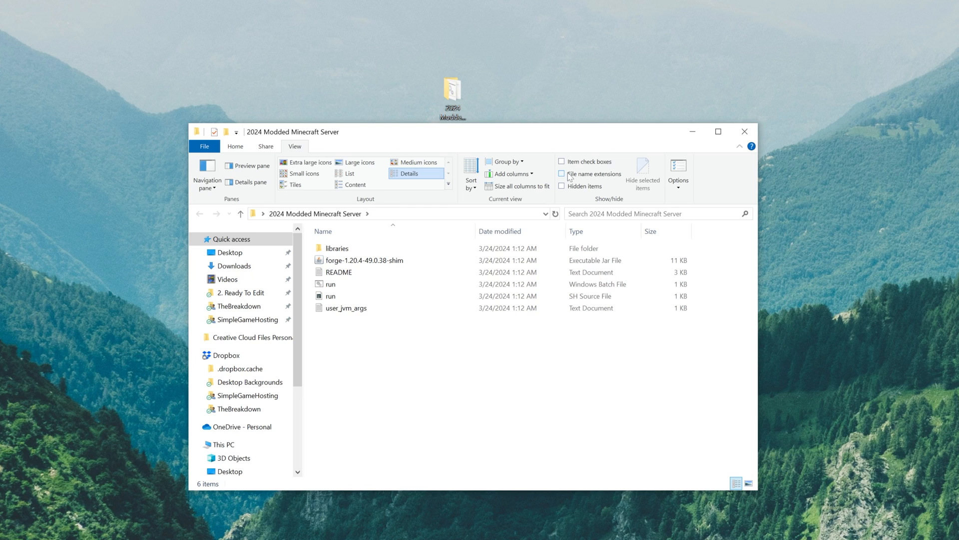
left_click(562, 173)
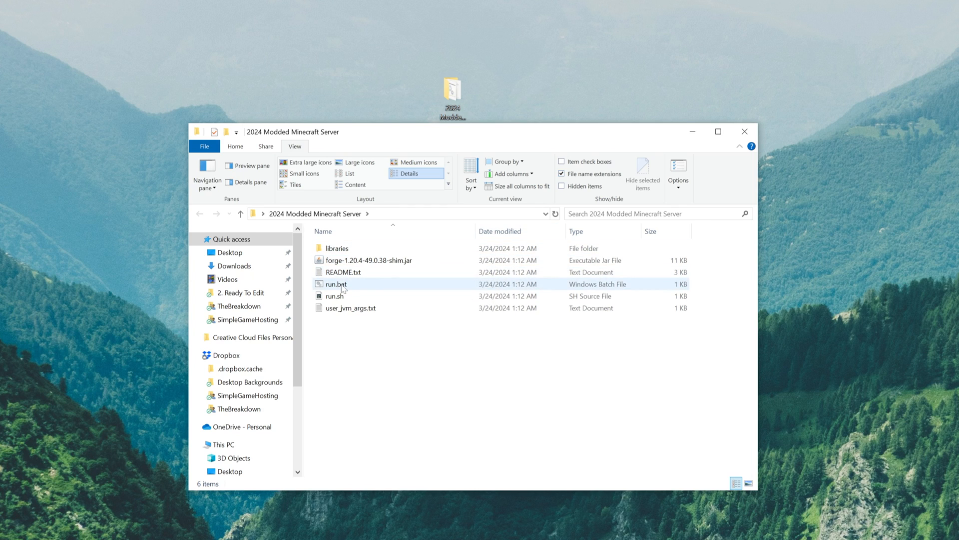
left_click(547, 347)
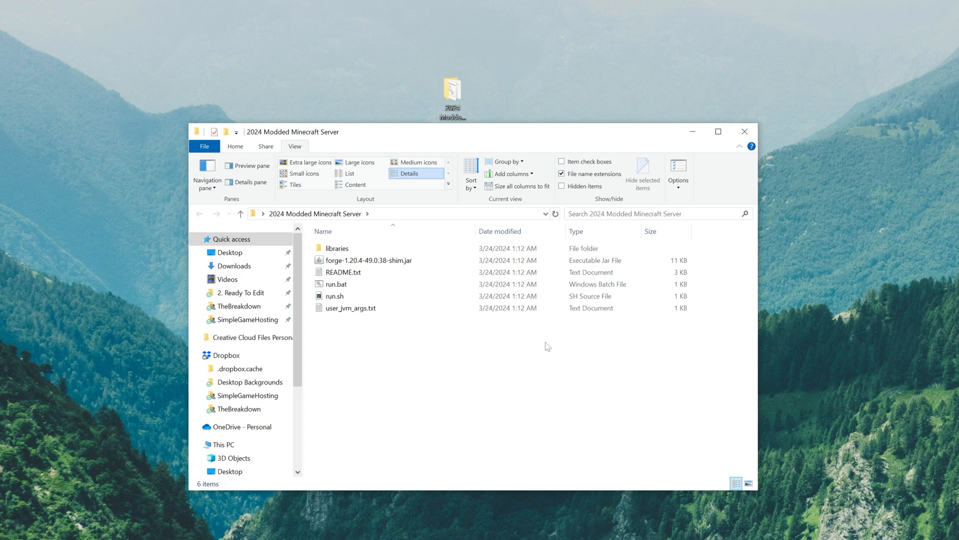
double_click(334, 284)
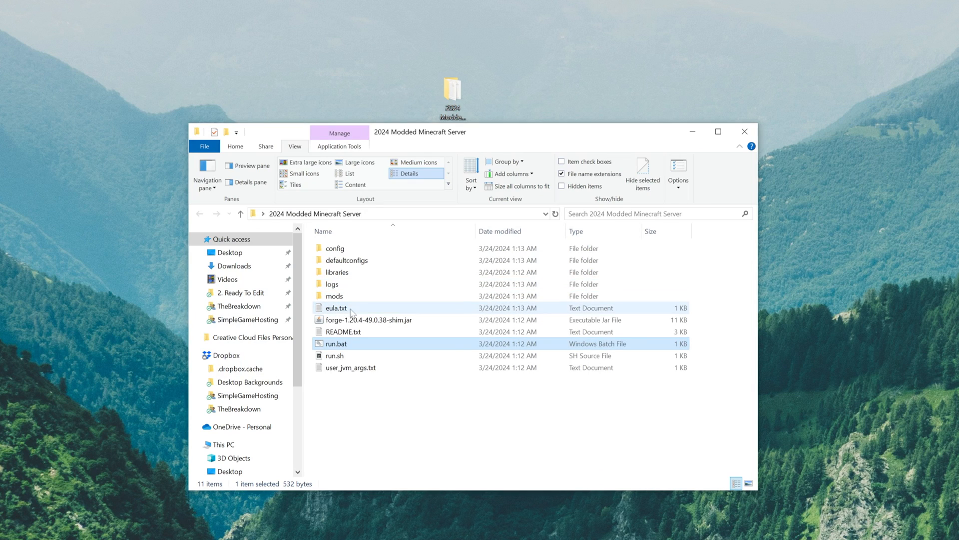
- Change eula=false to eula=true in eula.txt, save it, and relaunch run.bat
double_click(336, 308)
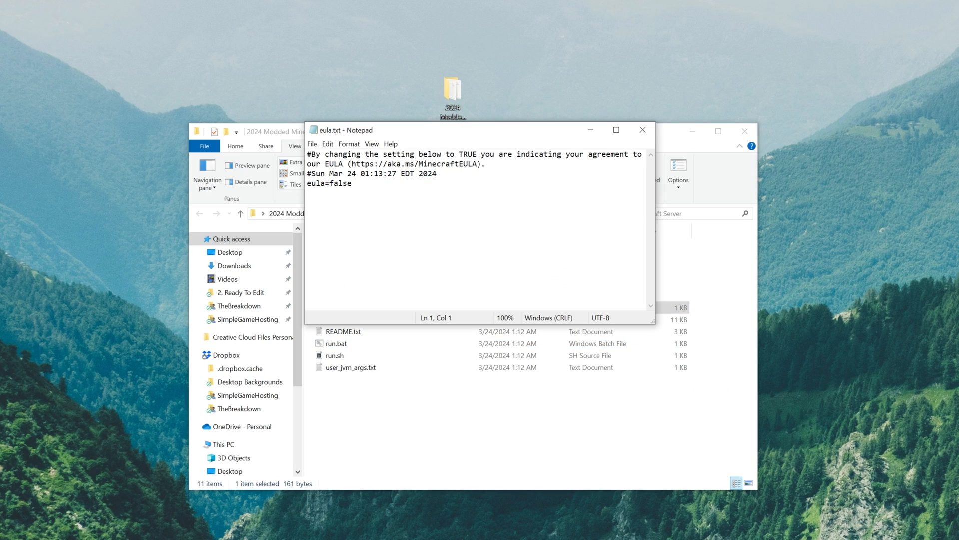
left_click_drag(349, 163, 438, 173)
type("tr")
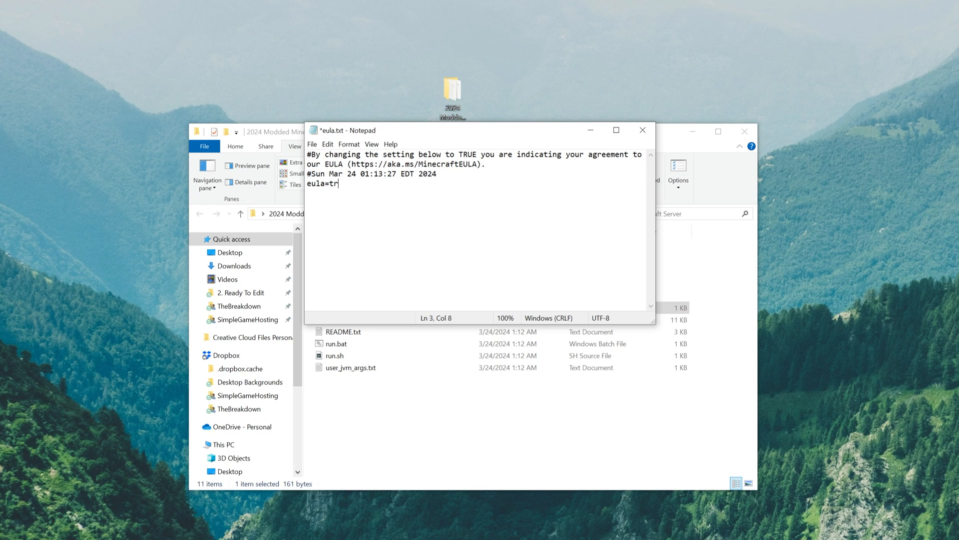
left_click(312, 144)
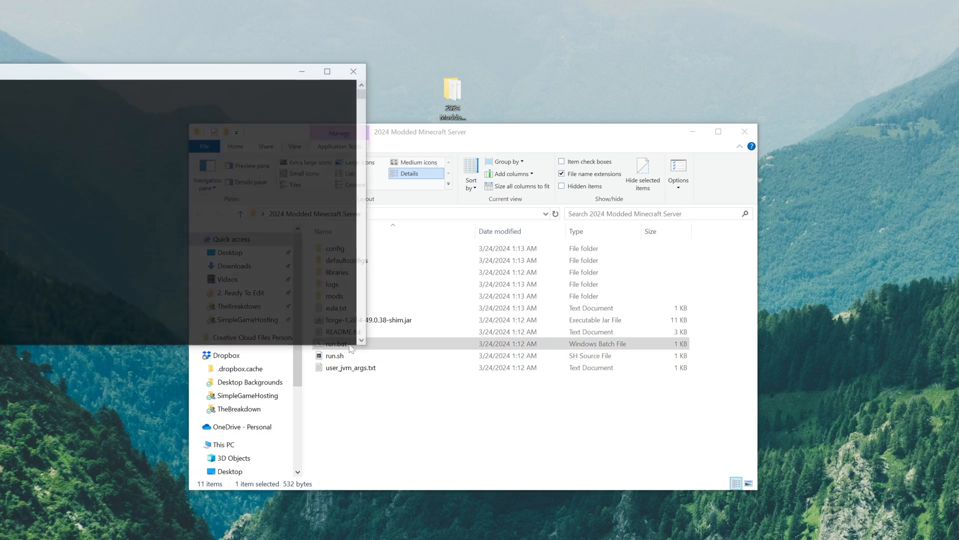
double_click(336, 342)
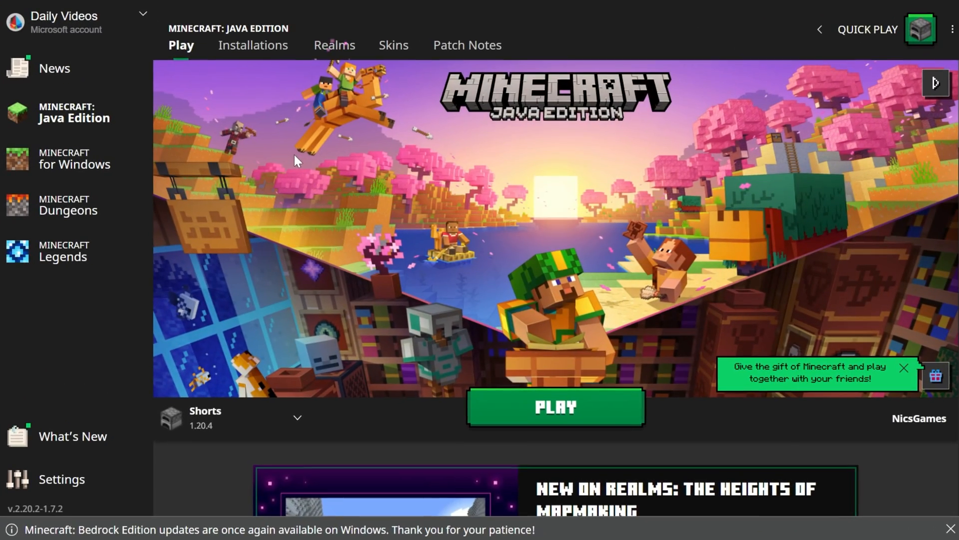
- From Installations, launch the forge 1.20.4-forge-49.0.38 profile
left_click(253, 45)
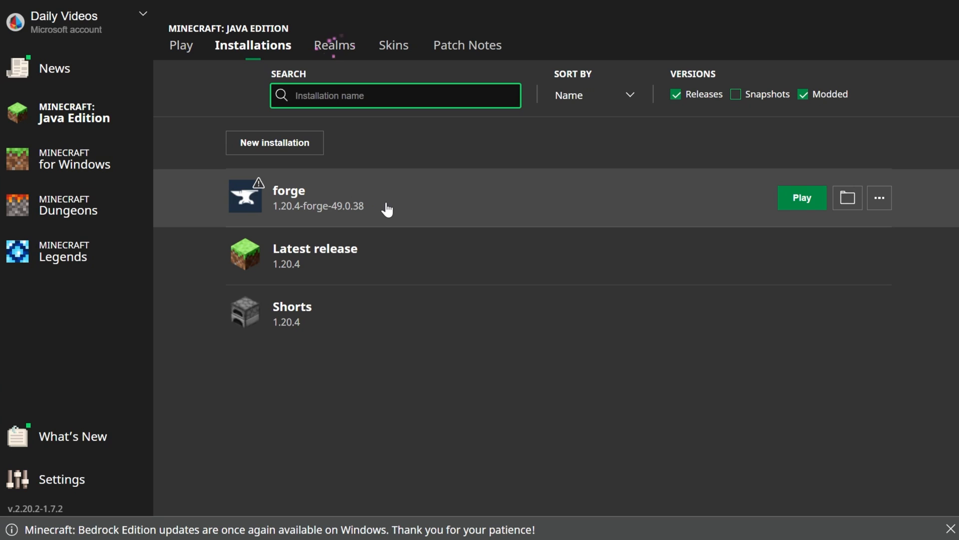
left_click(880, 198)
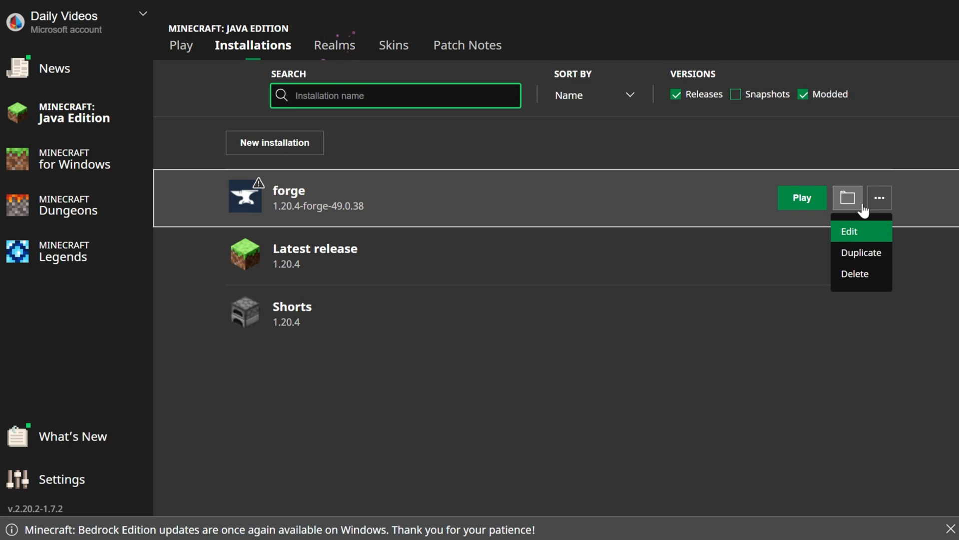
left_click(849, 230)
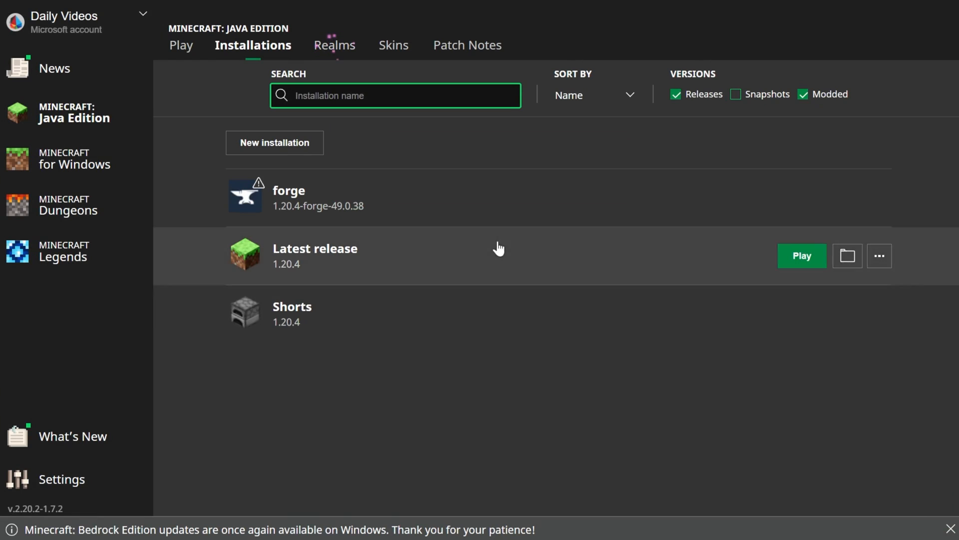
mouse_move(398, 423)
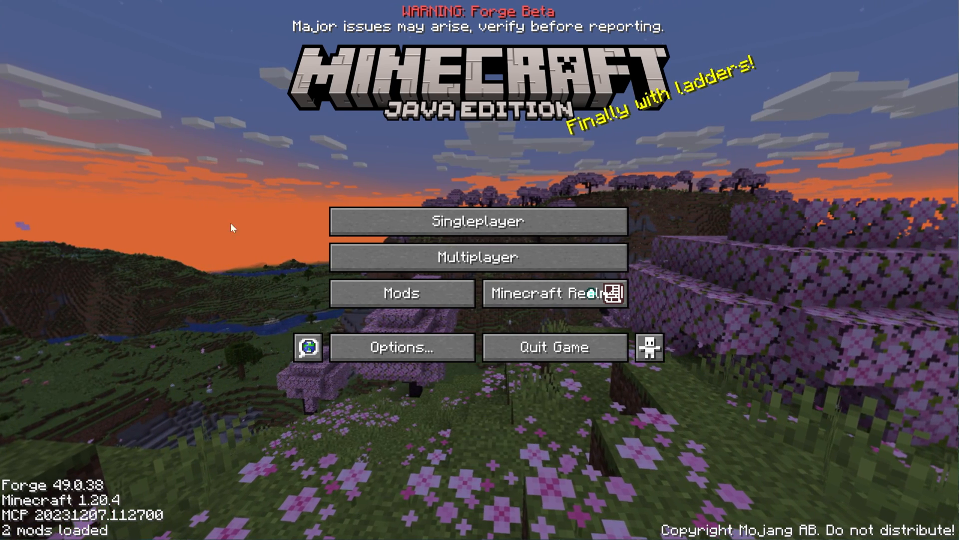
- Create a multiplayer server entry named Local Connection pointing at localhost and save it
left_click(476, 256)
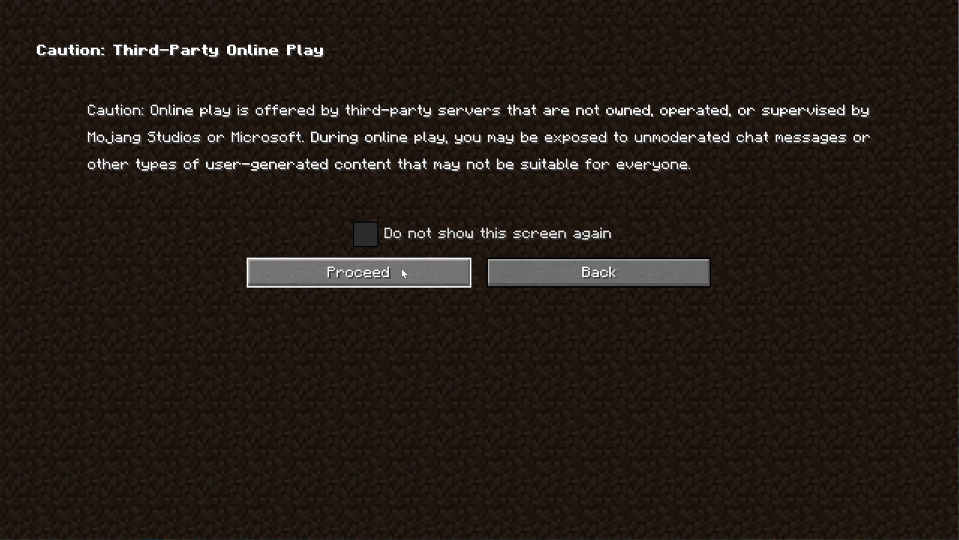
left_click(357, 272)
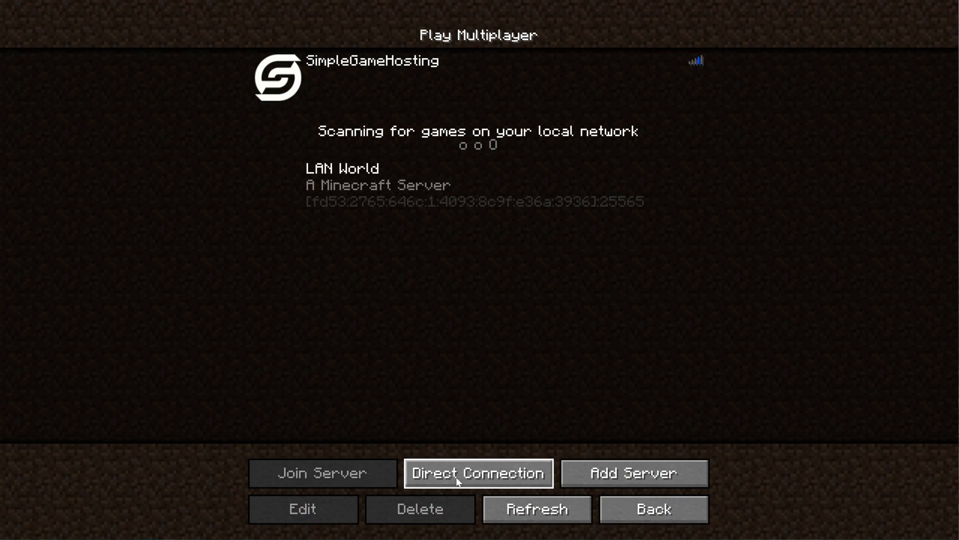
left_click(478, 472)
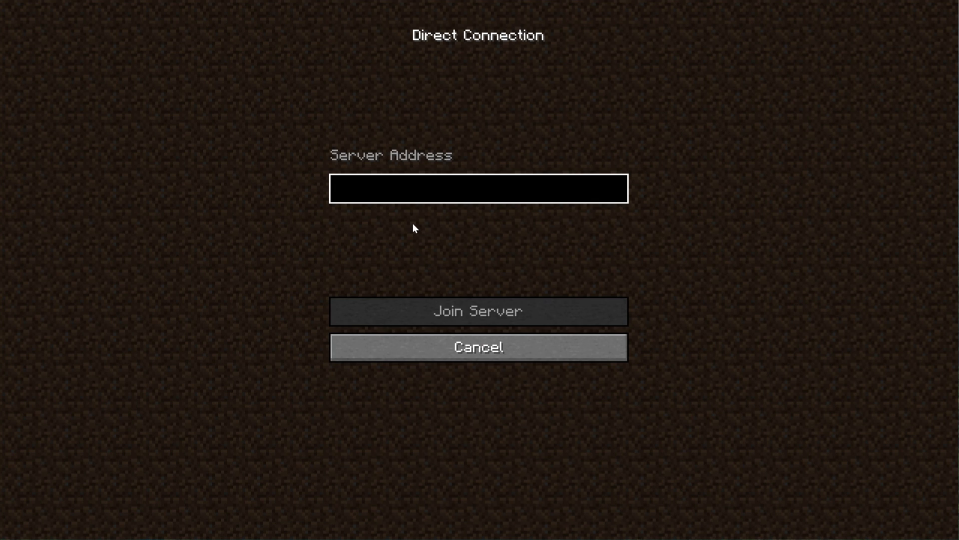
type("localhost")
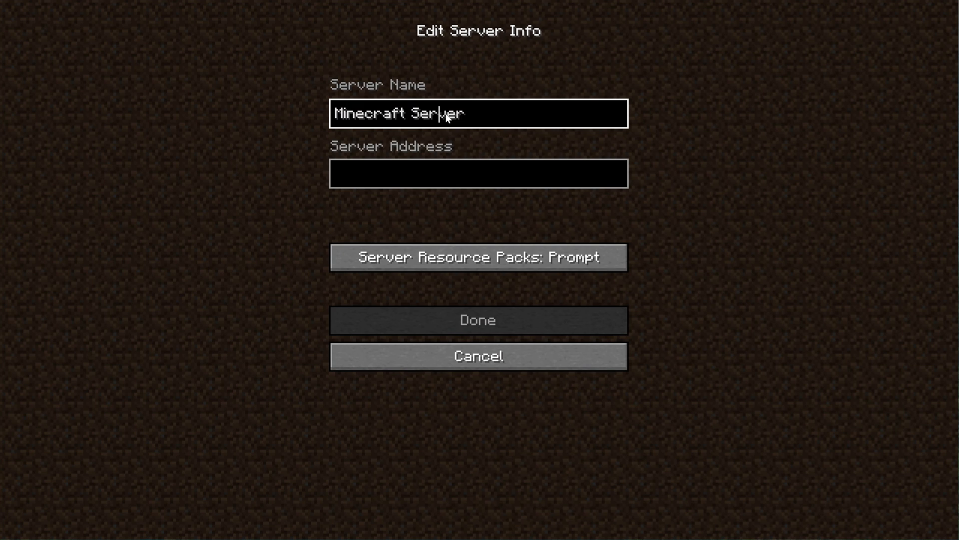
type("Local Connection")
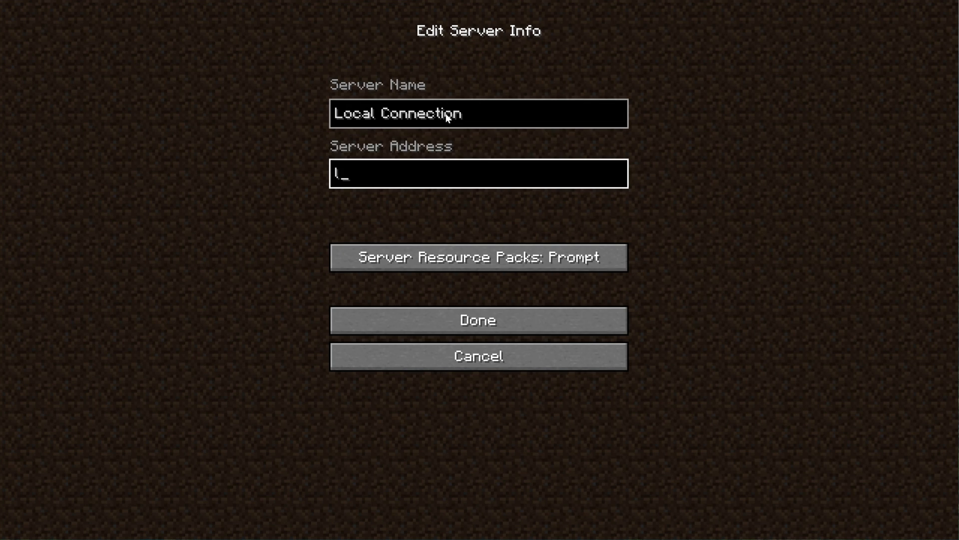
type("ocalhost")
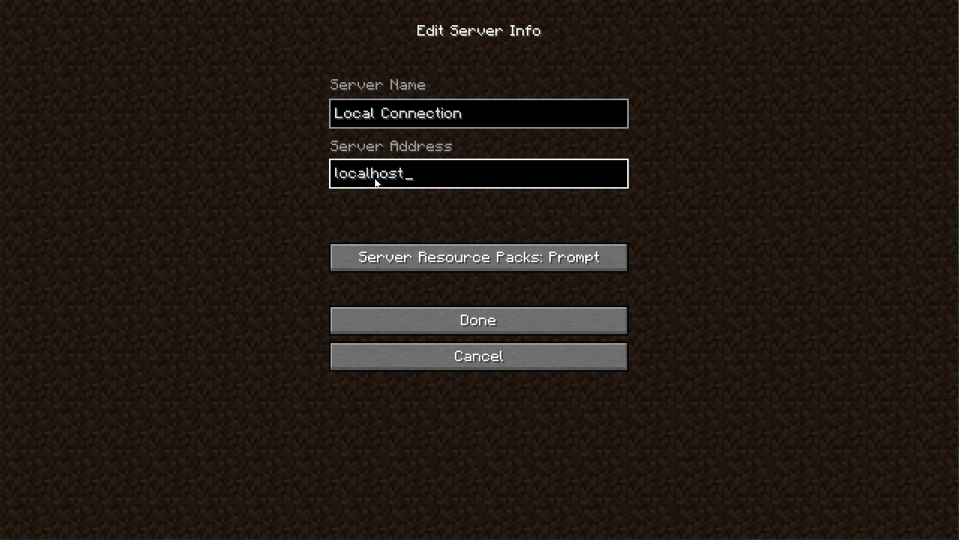
left_click(478, 320)
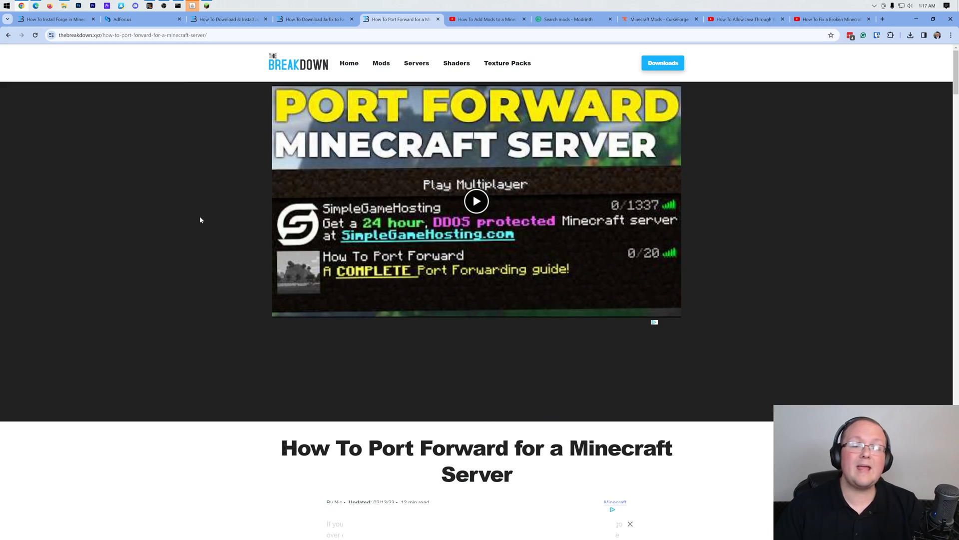
- Scroll through The Breakdown's Minecraft port forwarding guide on thebreakdown.xyz
scroll("down", 3)
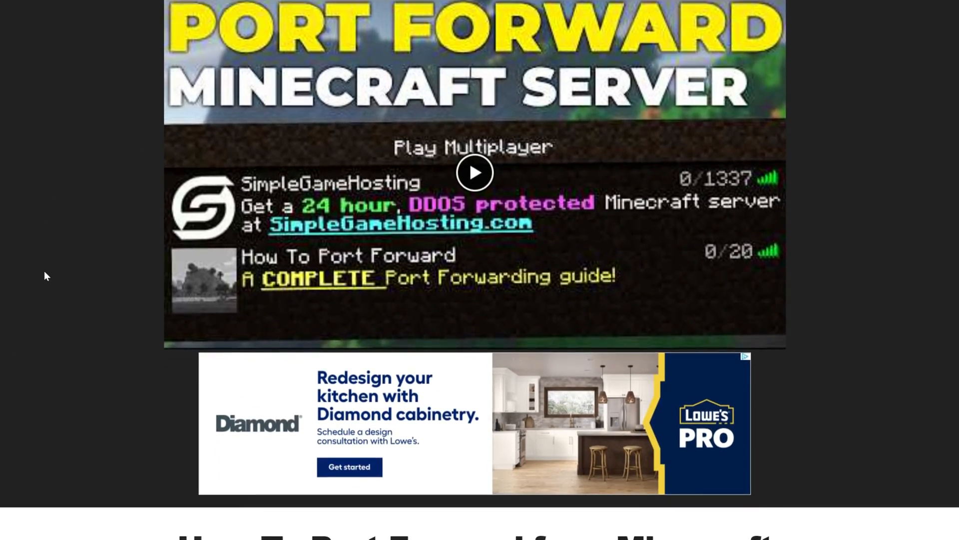
scroll("down", 3)
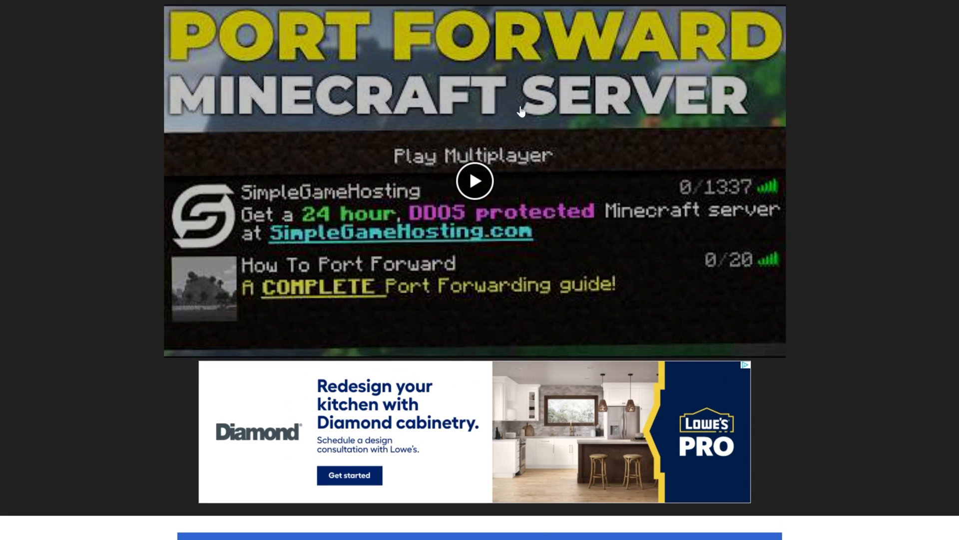
scroll("down", 3)
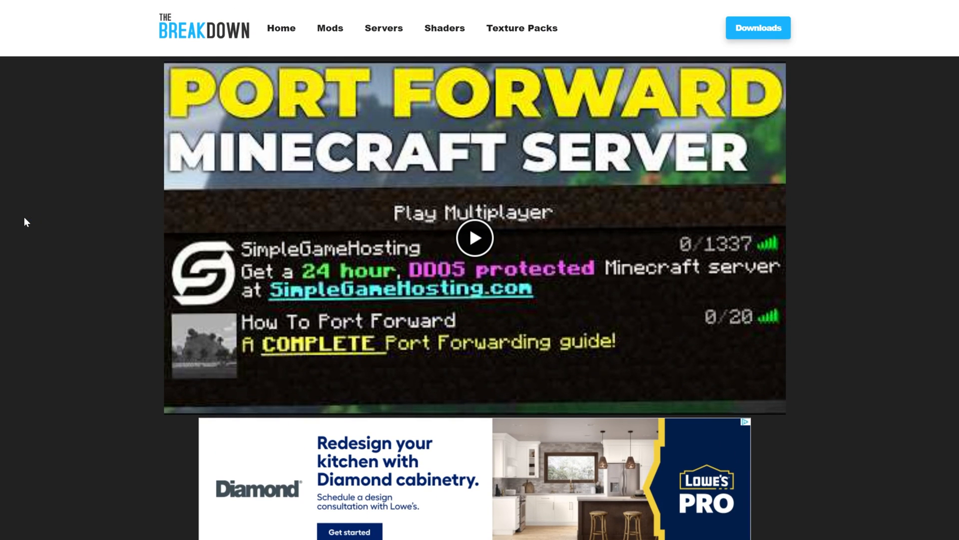
mouse_move(712, 210)
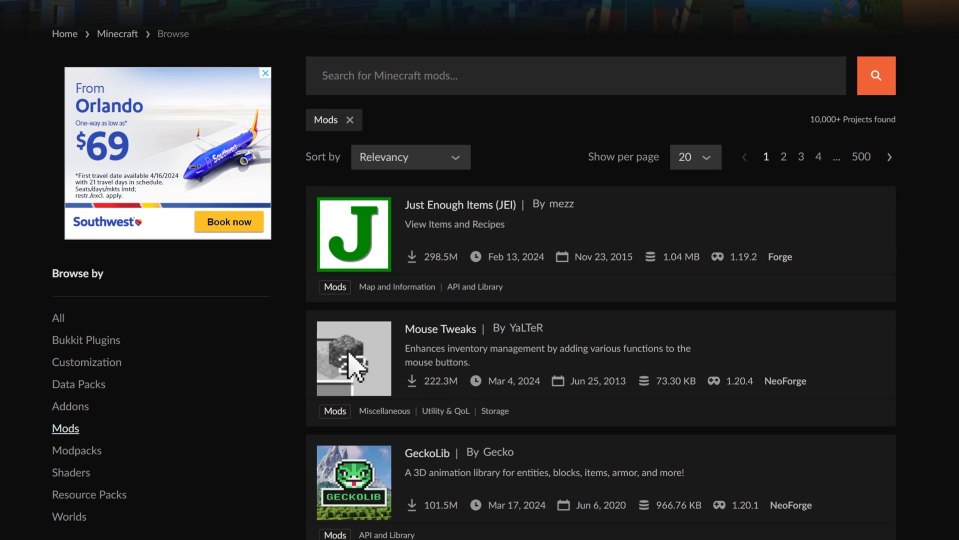
- Filter the CurseForge mod listing to the Forge loader and game version 1.20.4
scroll("down", 3)
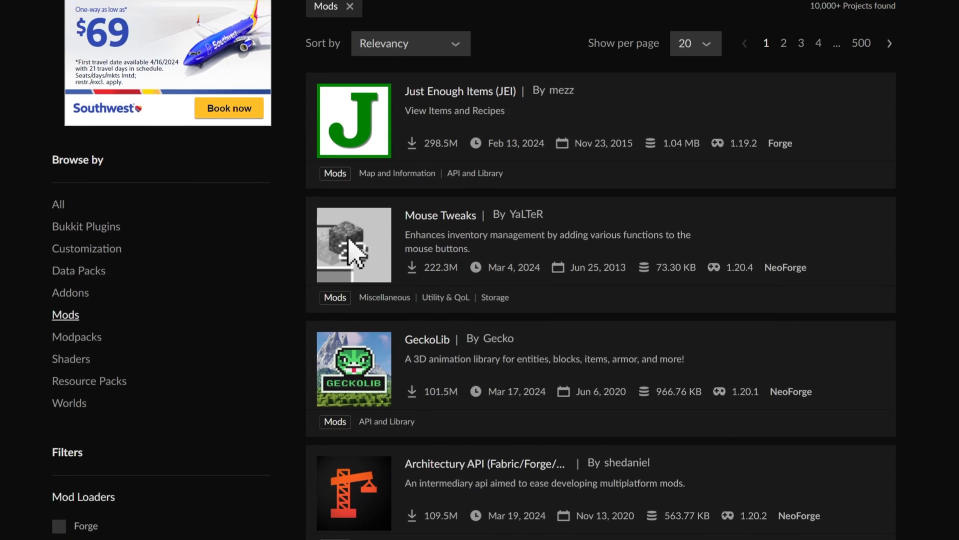
scroll("down", 3)
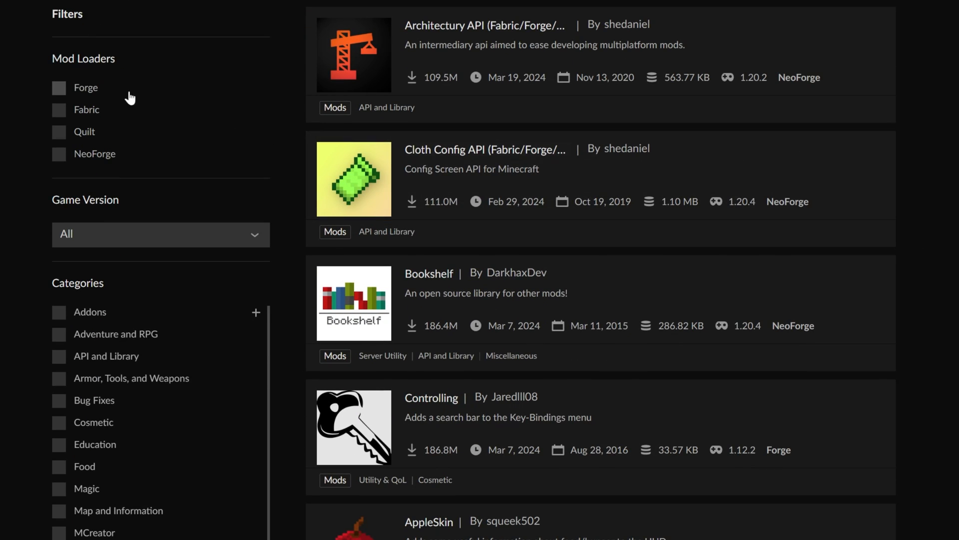
left_click(59, 88)
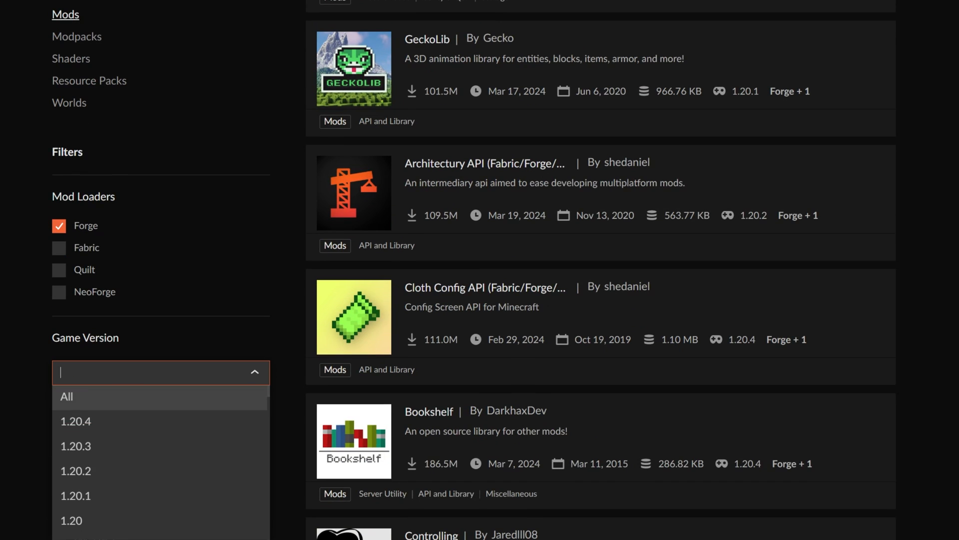
left_click(75, 420)
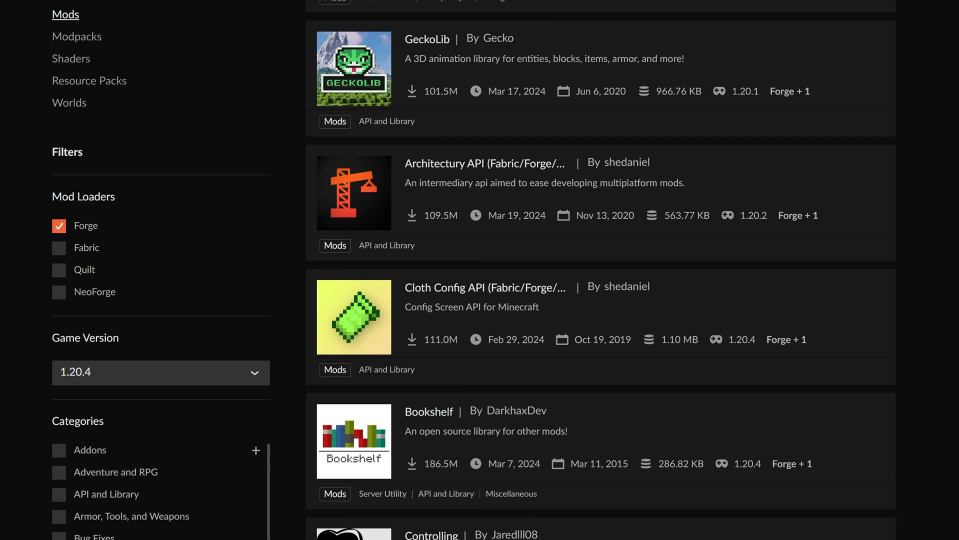
scroll("down", 3)
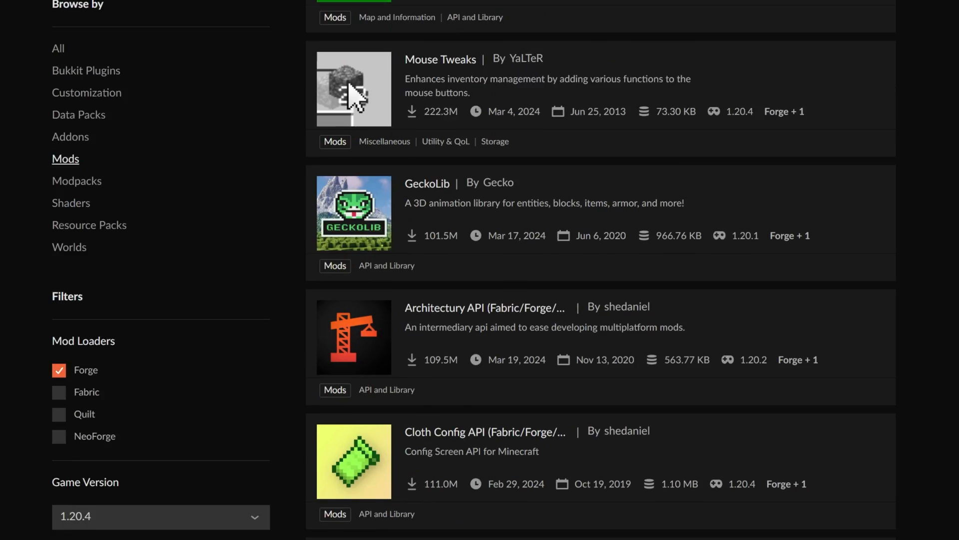
scroll("down", 3)
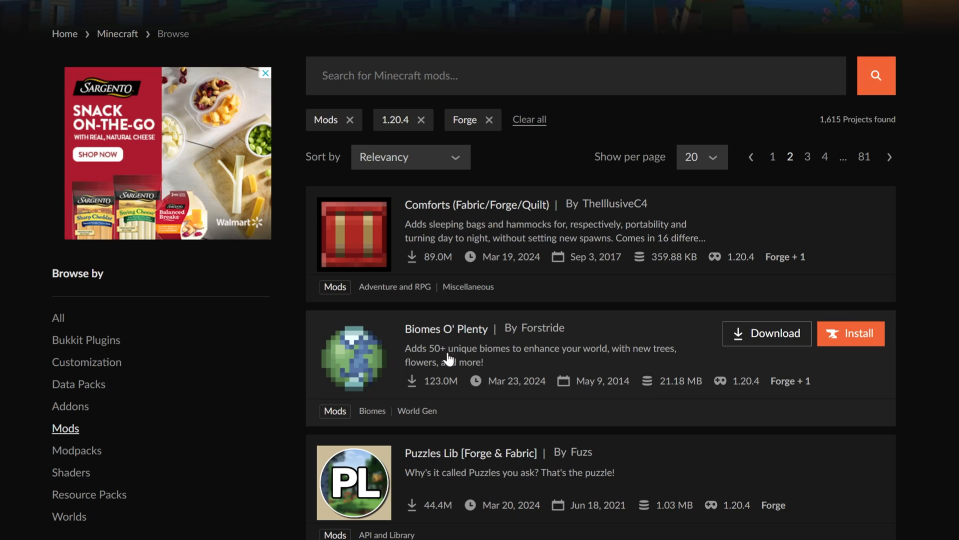
- Review Biomes O' Plenty's requirements and follow the link to the required GlitchCore mod page
left_click(446, 327)
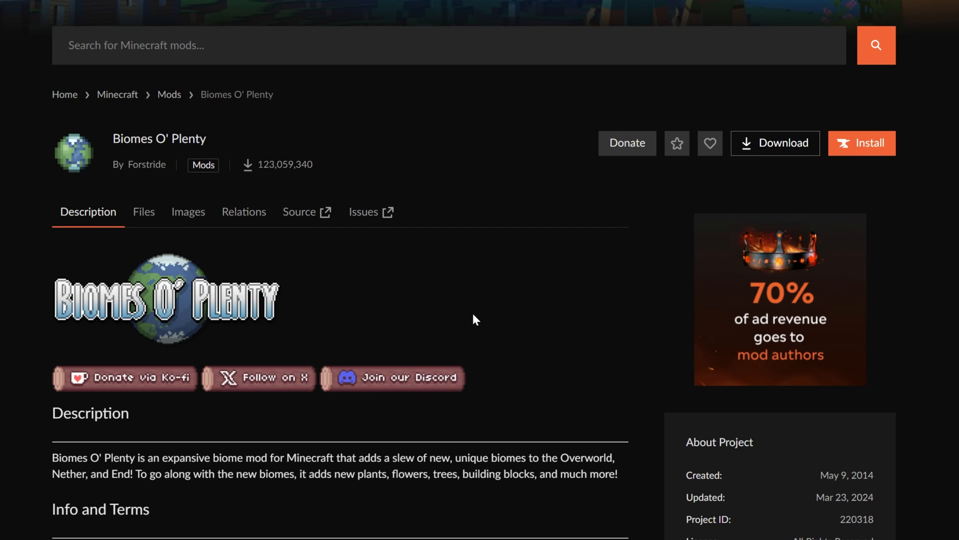
scroll("down", 3)
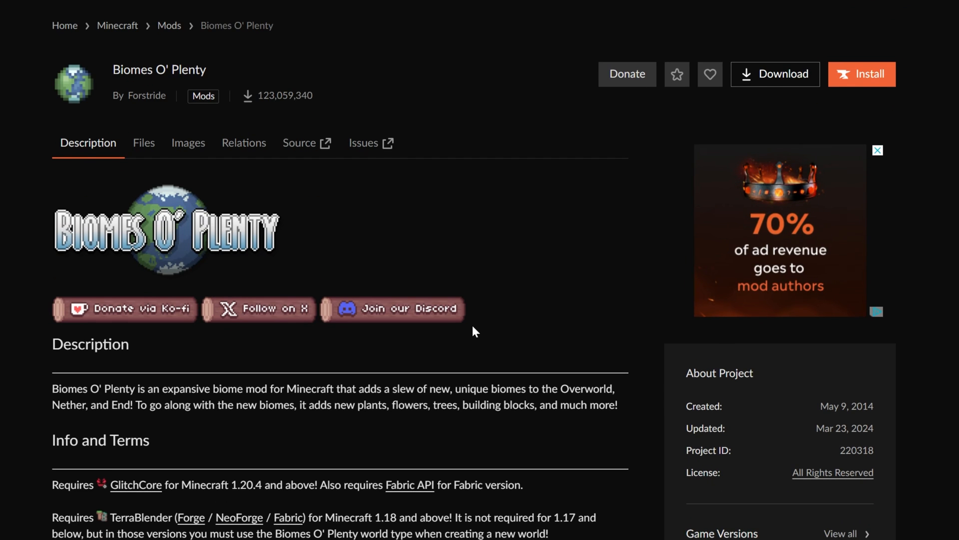
scroll("down", 3)
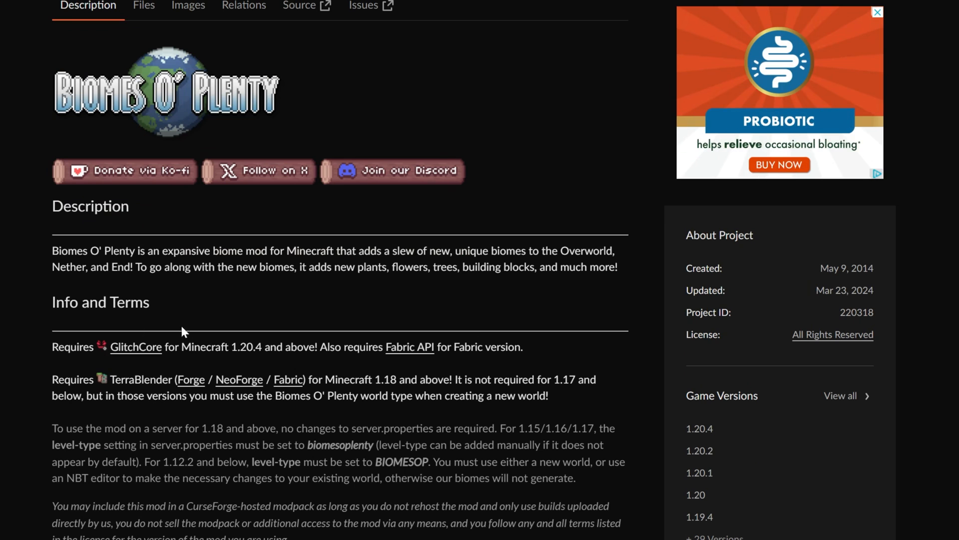
mouse_move(168, 392)
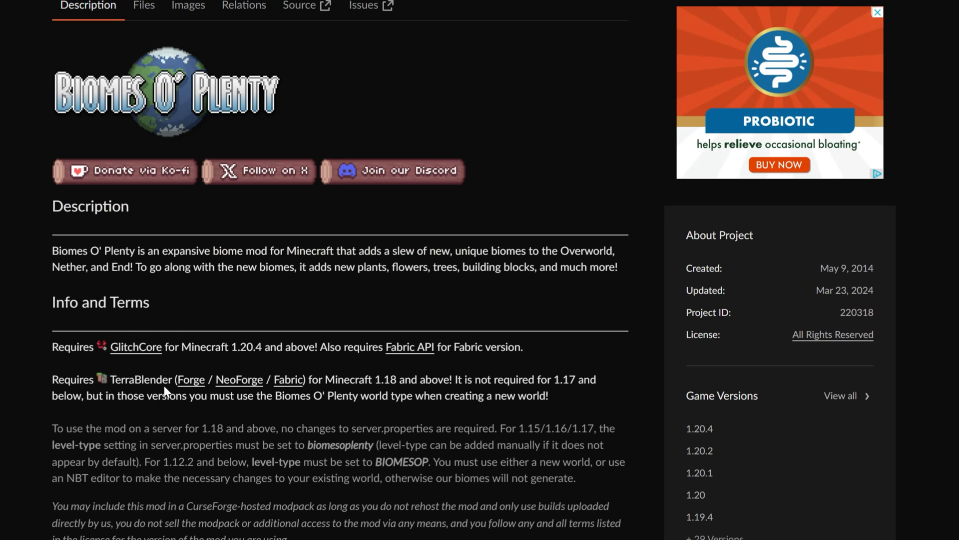
left_click(144, 5)
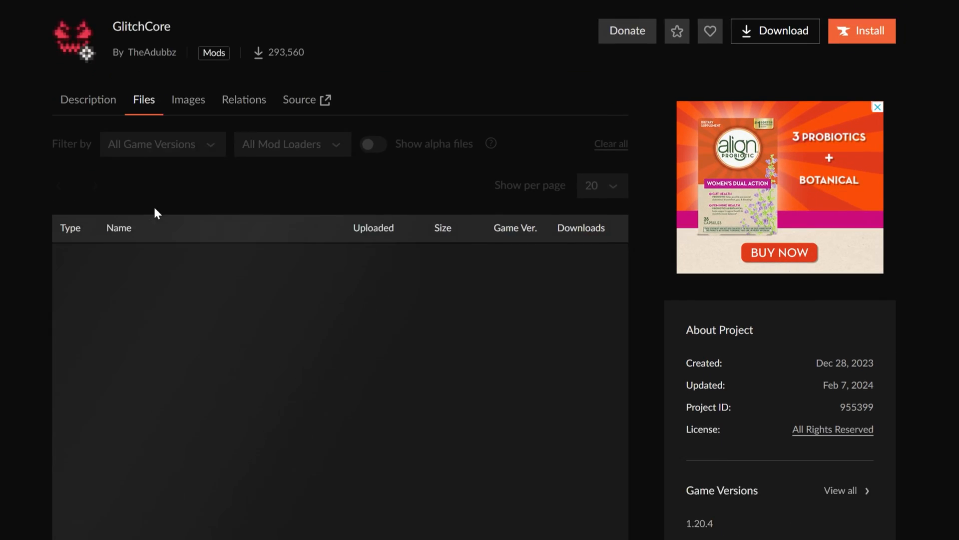
scroll("down", 3)
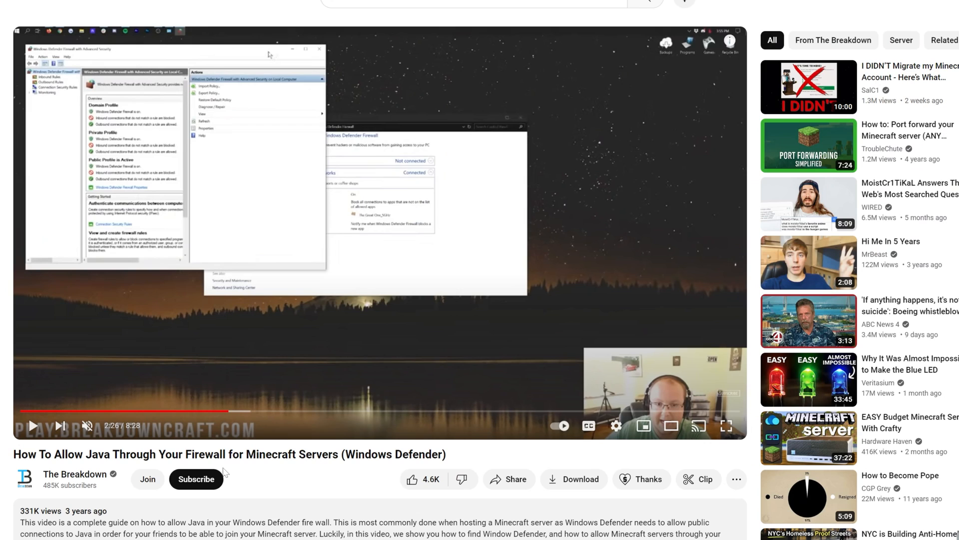
mouse_move(238, 474)
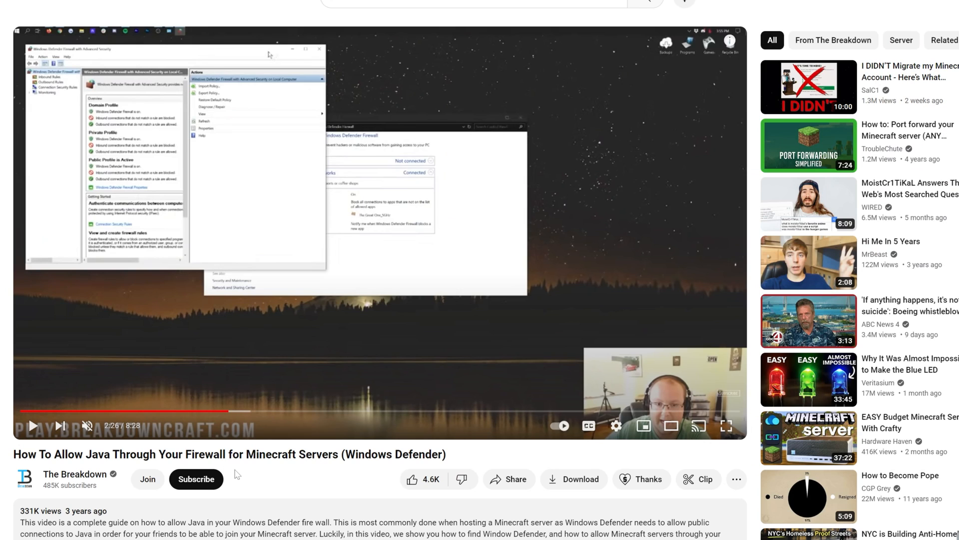
- Switch to The Breakdown's 'How To Fix a Broken Minecraft Server' video
left_click(808, 146)
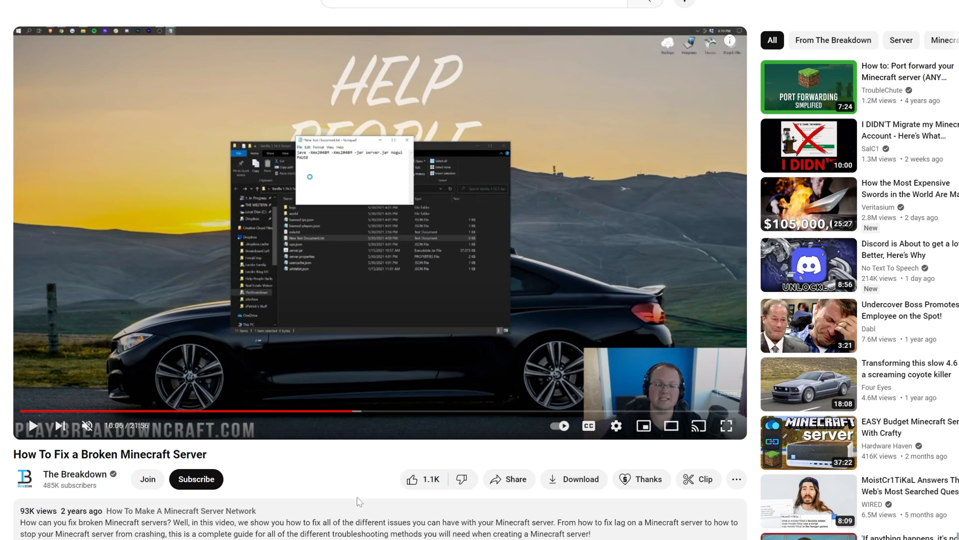
mouse_move(375, 463)
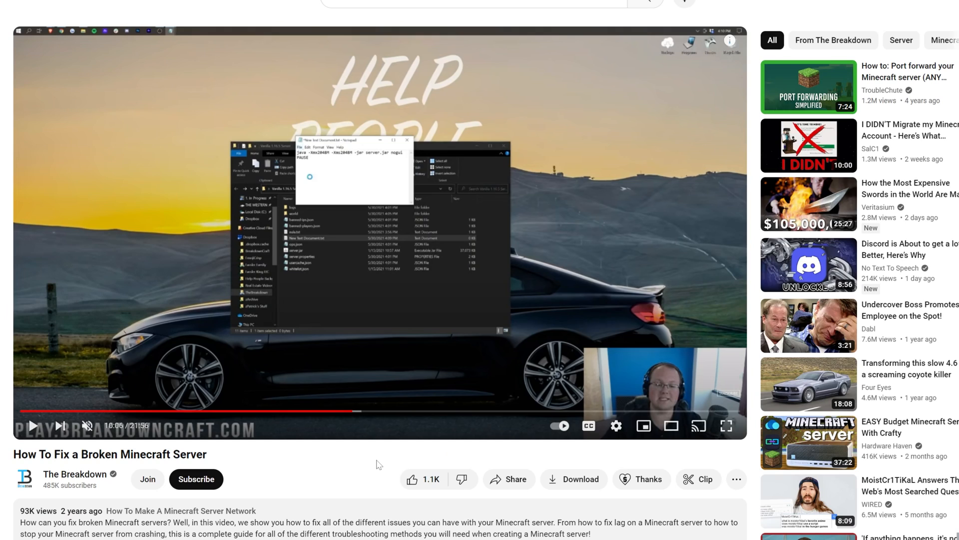
mouse_move(381, 462)
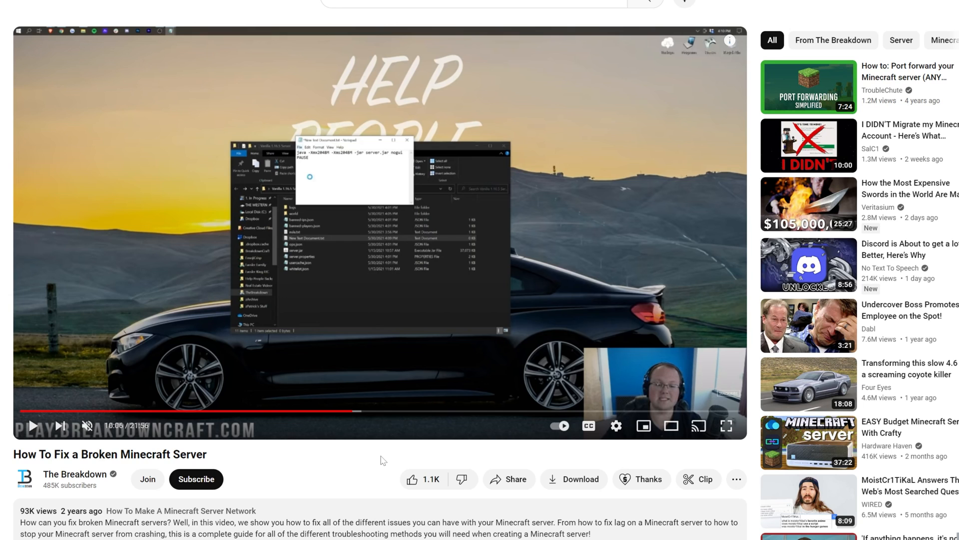
mouse_move(378, 428)
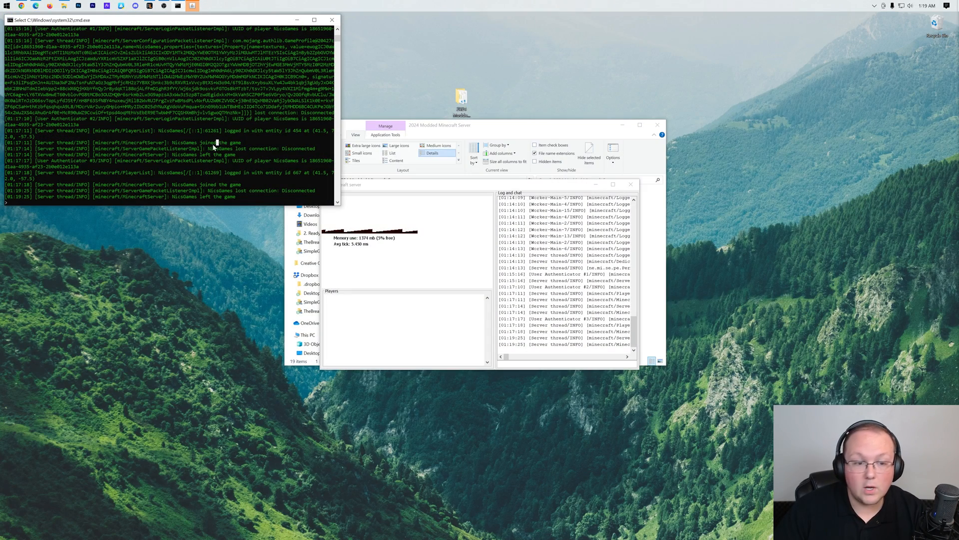
- Issue the stop command in the server console so it saves and shuts down
type("stop")
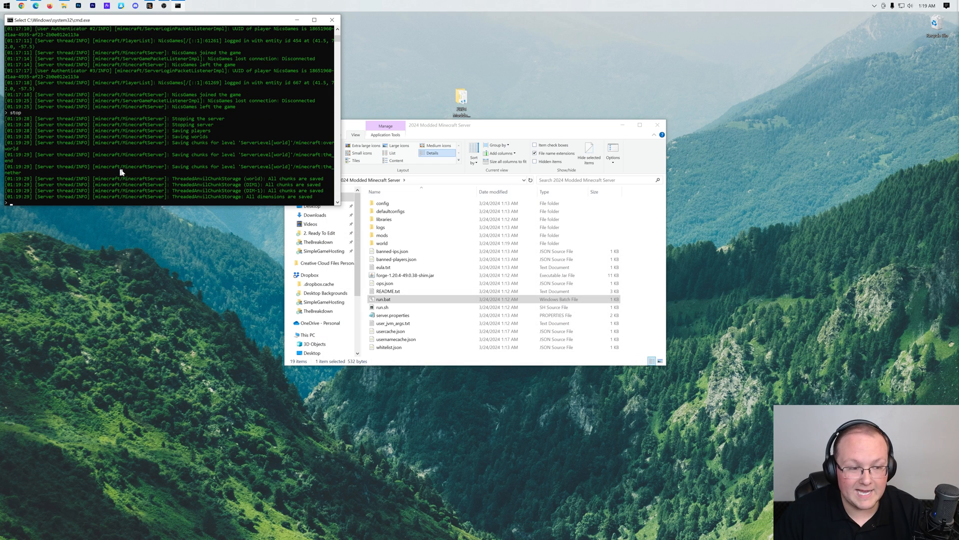
left_click(331, 20)
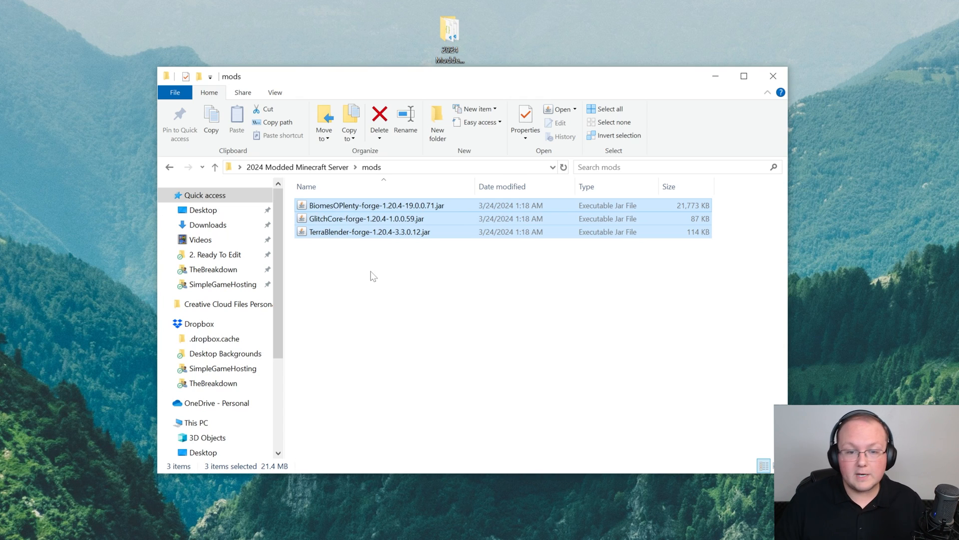
- Copy the BiomesOPlenty, GlitchCore and TerraBlender jars from the server's mods folder
right_click(373, 218)
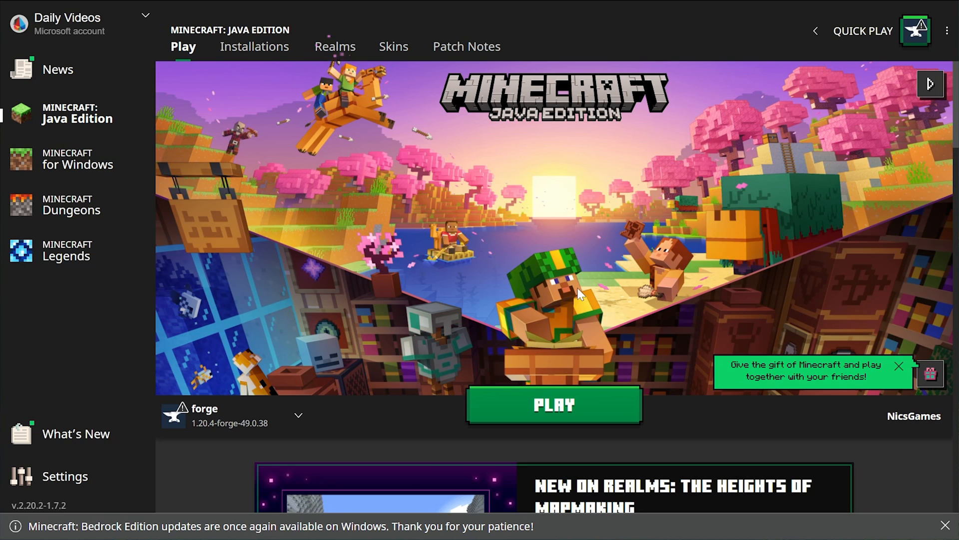
mouse_move(282, 86)
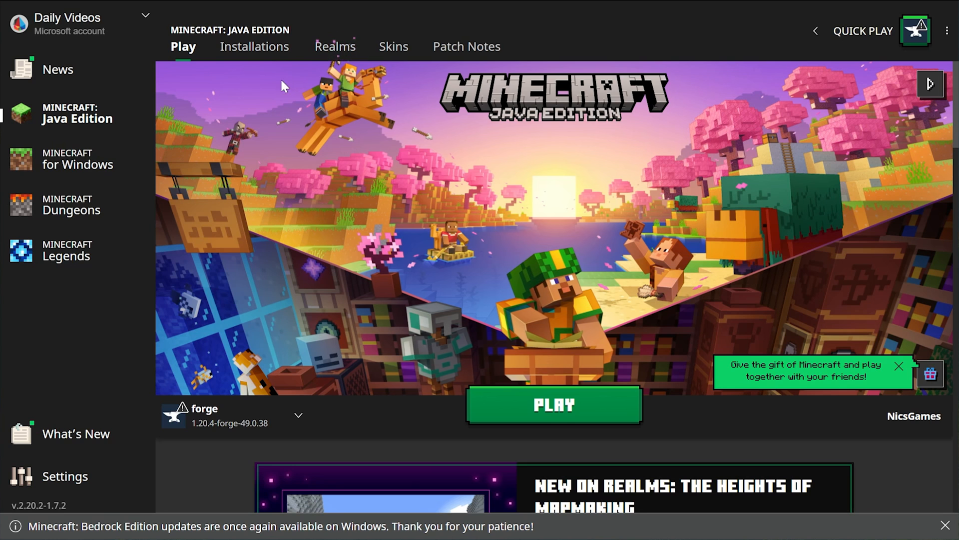
- Open the forge installation's mods folder for the jars, then launch the forge 1.20.4 profile
left_click(253, 46)
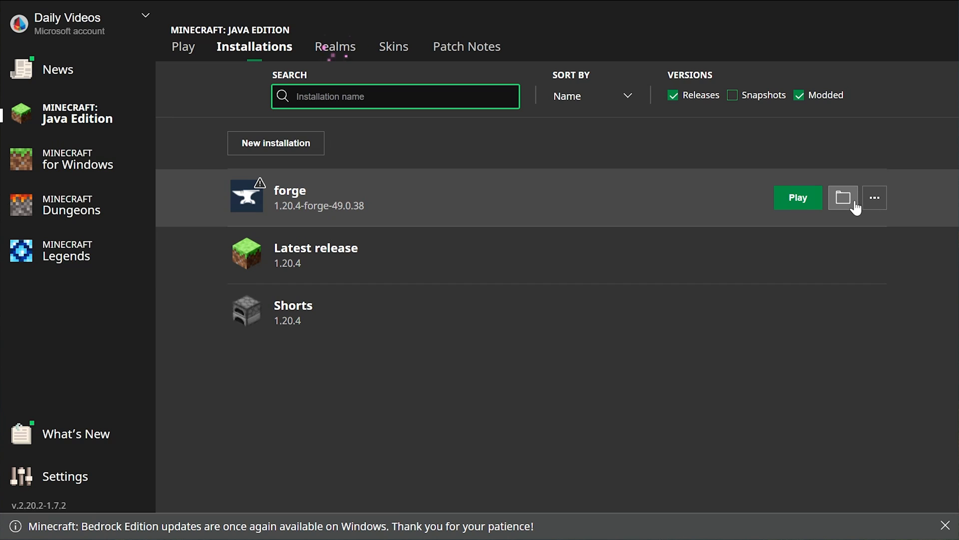
left_click(842, 197)
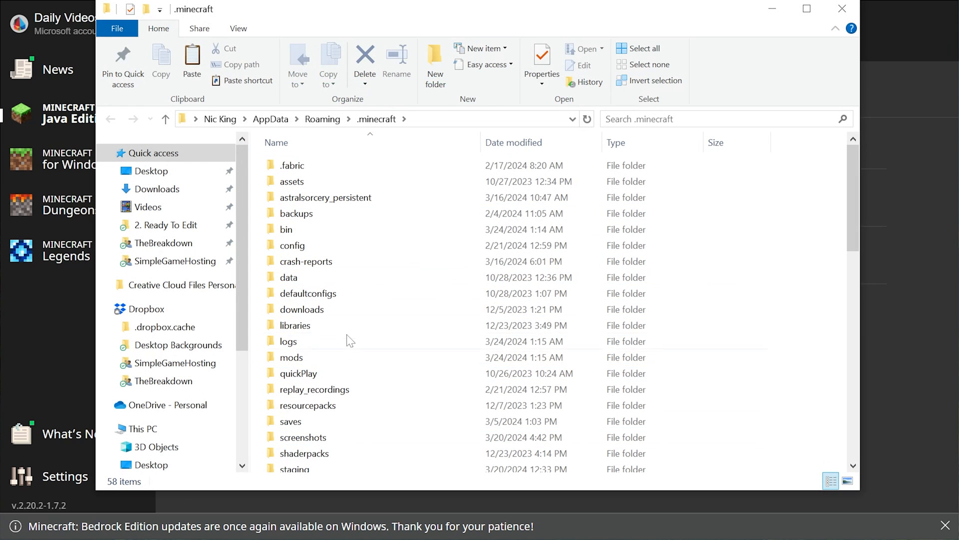
double_click(291, 357)
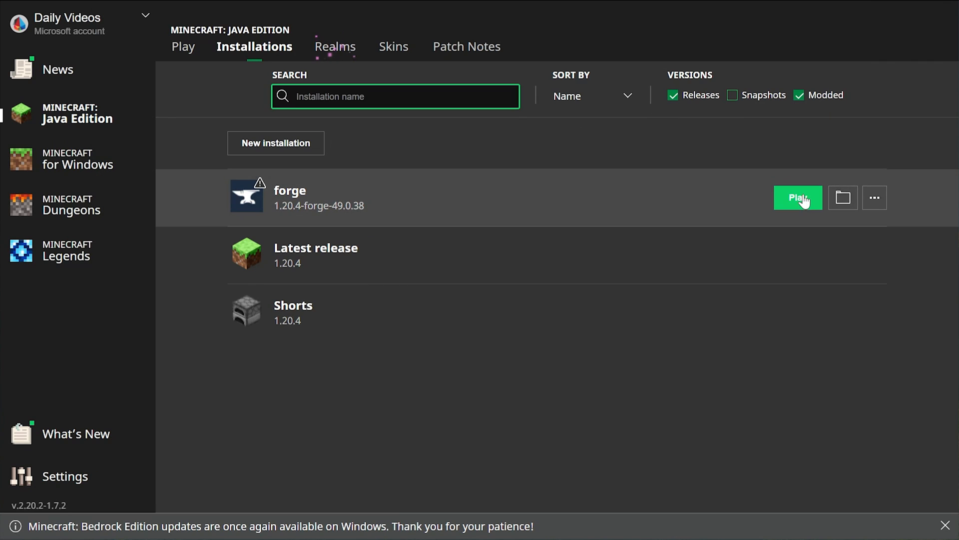
left_click(798, 197)
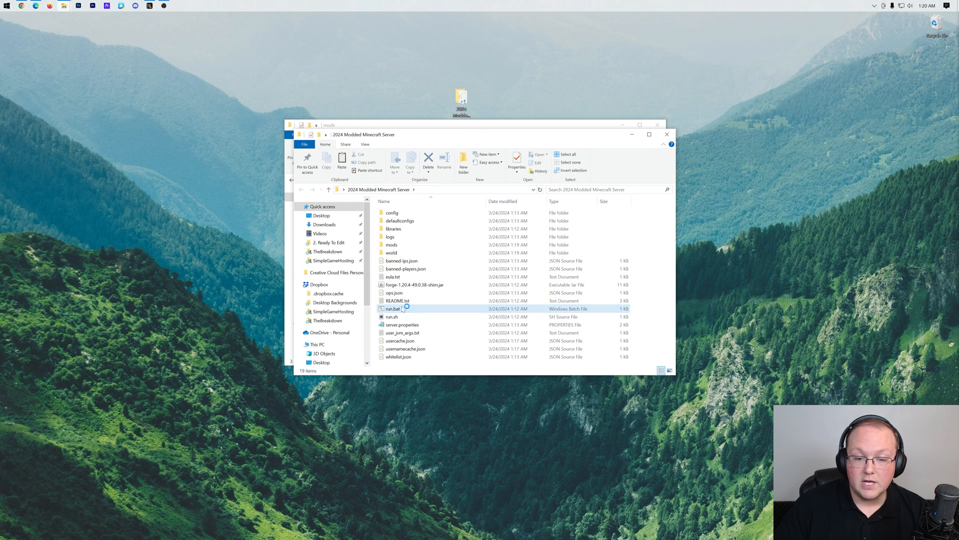
- Run run.bat in the 2024 Modded Minecraft Server folder to restart the server
double_click(392, 309)
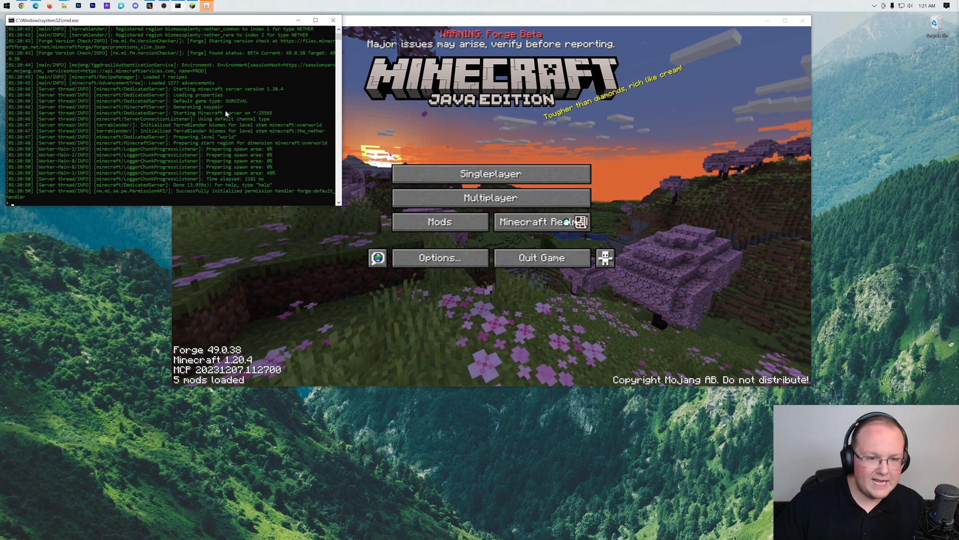
- Join the Local Connection server from the multiplayer list
left_click(490, 197)
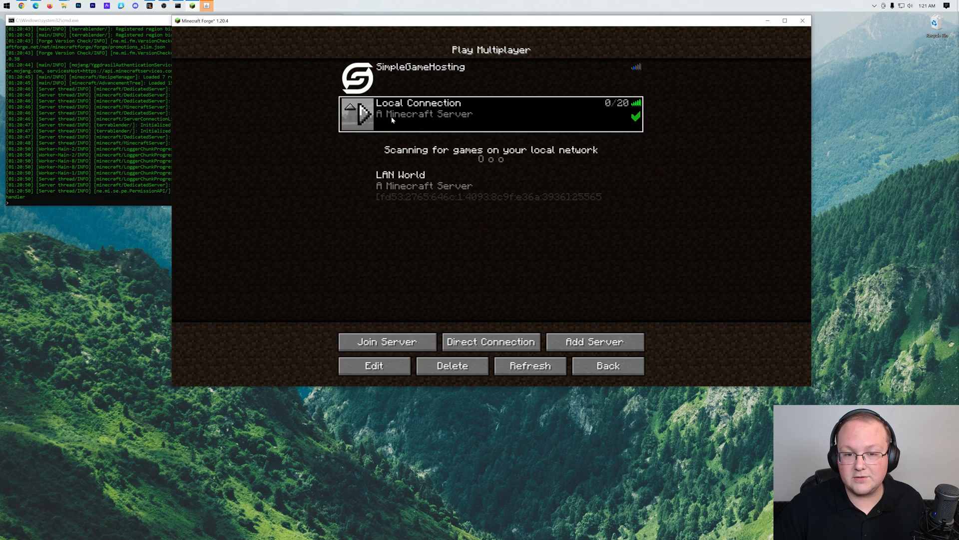
left_click(386, 342)
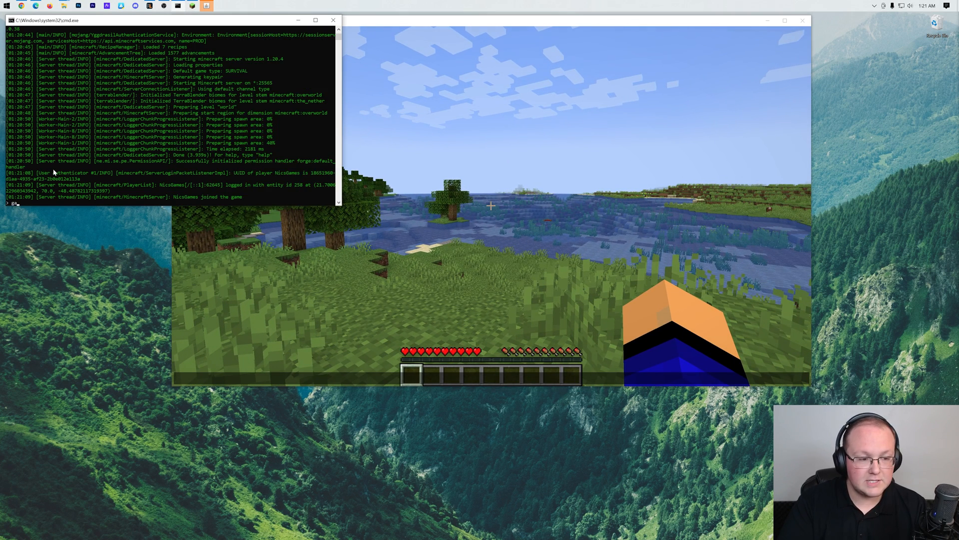
- Make 'nicga' a server operator, change gamemode and fly over the autumn Biomes O' Plenty forests
type("op nicgames")
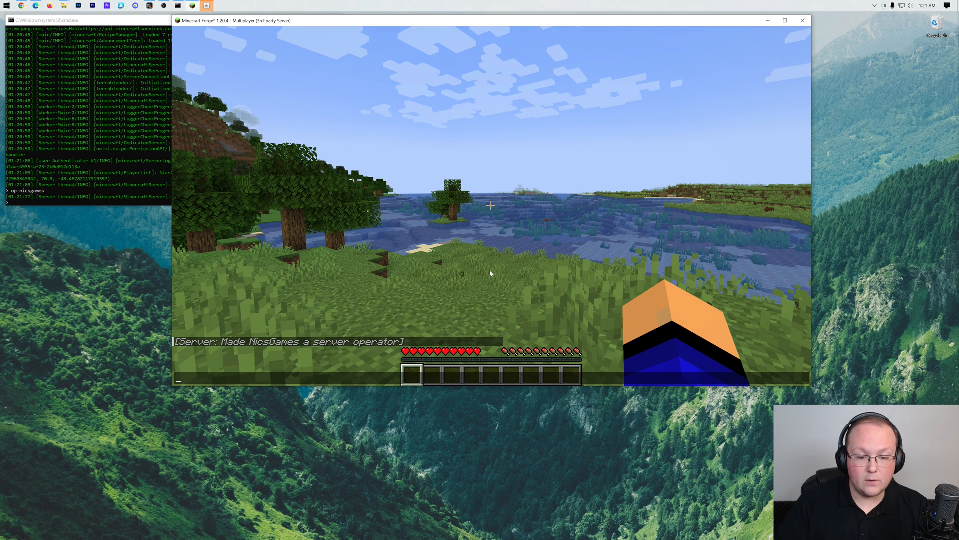
type("/gamemode")
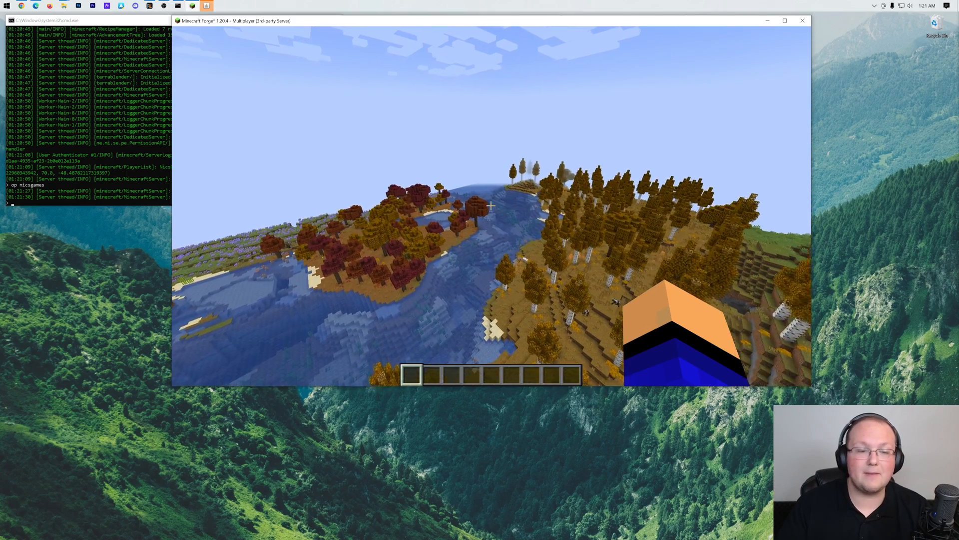
mouse_move(489, 205)
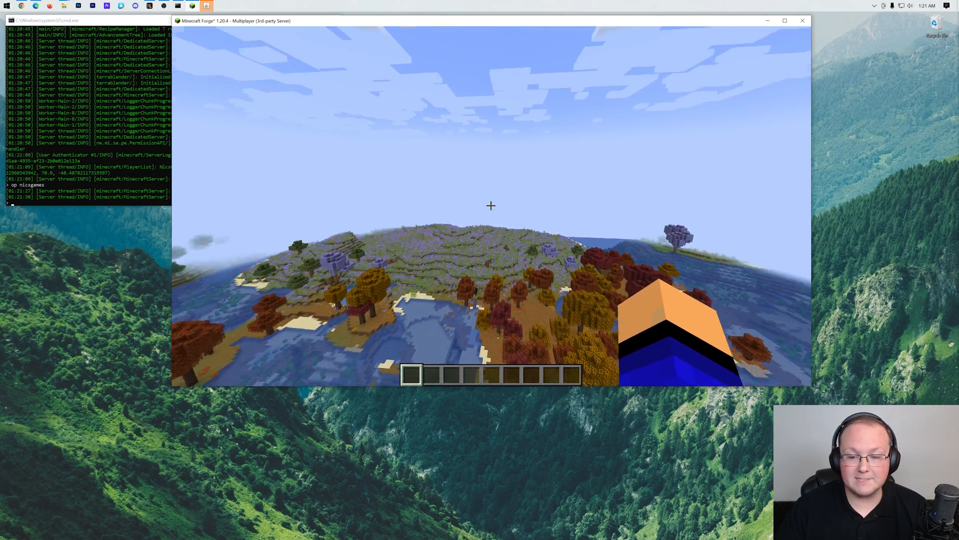